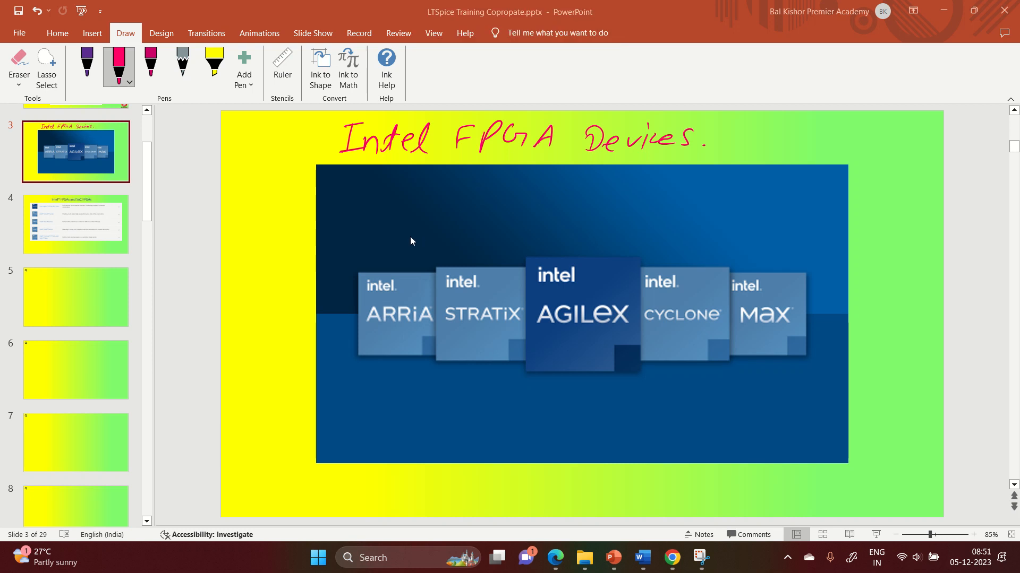
{"action": "mouse_move", "coordinate": [463, 274]}
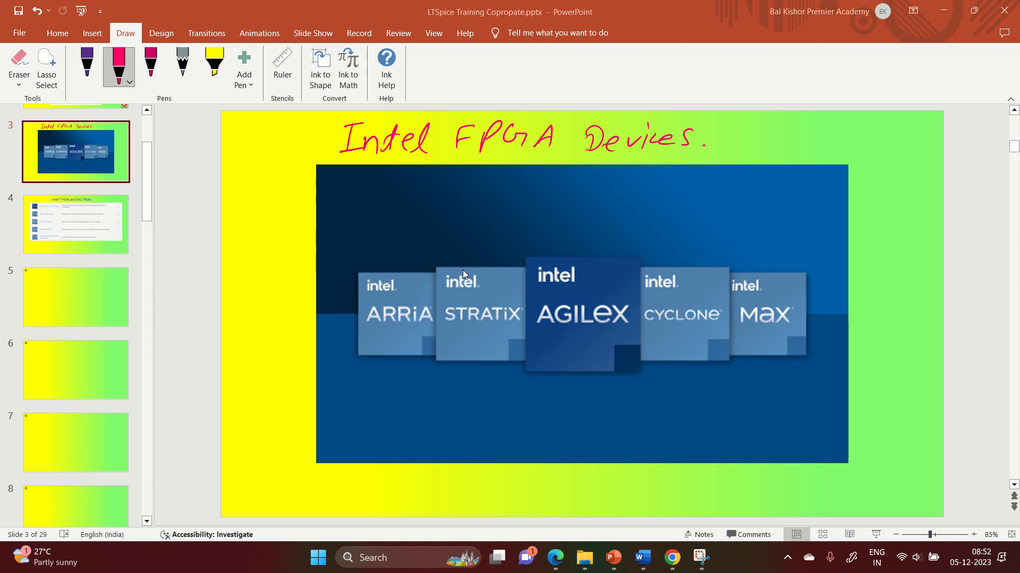
{"action": "mouse_move", "coordinate": [341, 368]}
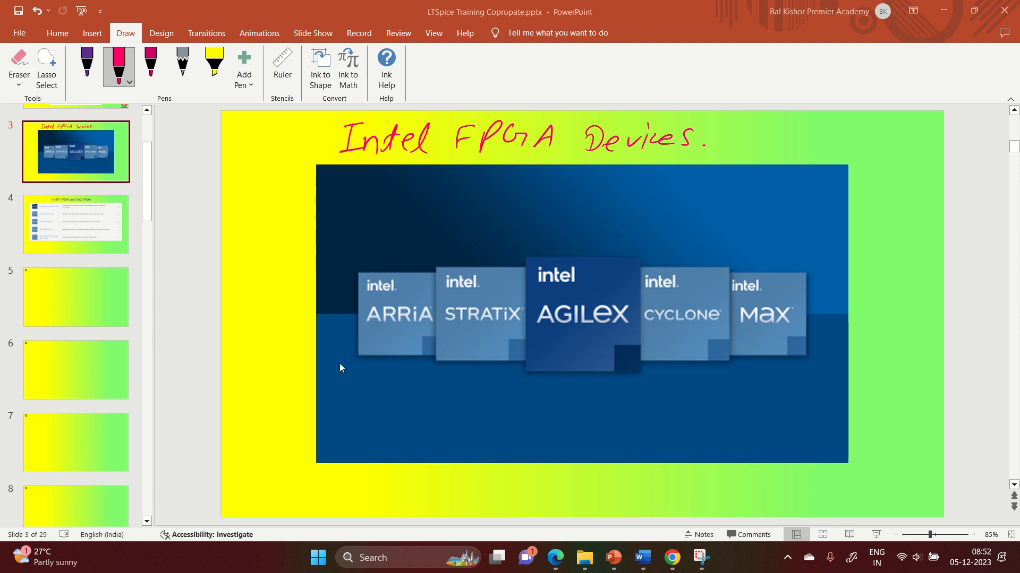
{"action": "mouse_move", "coordinate": [583, 309]}
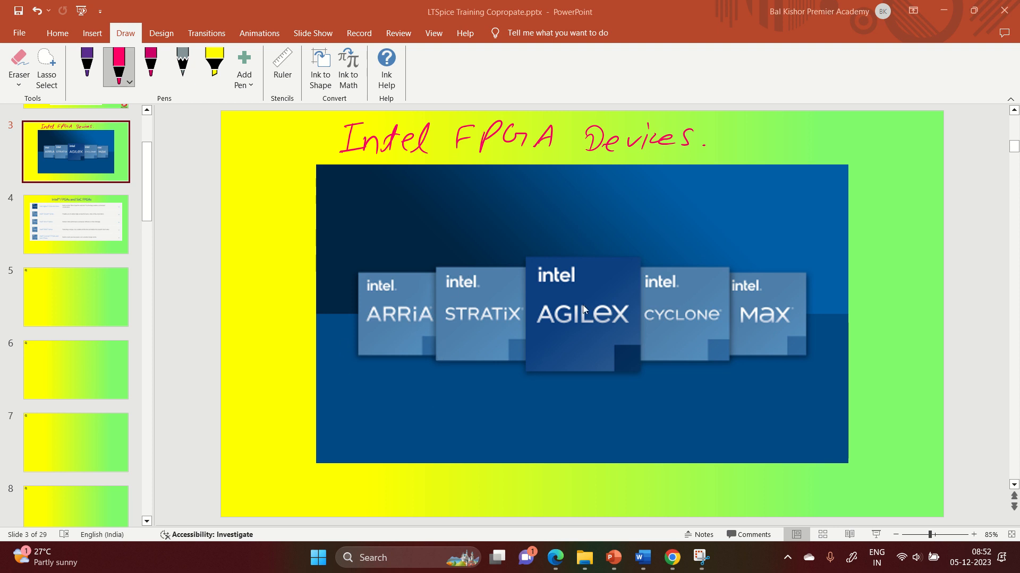
{"action": "mouse_move", "coordinate": [429, 357]}
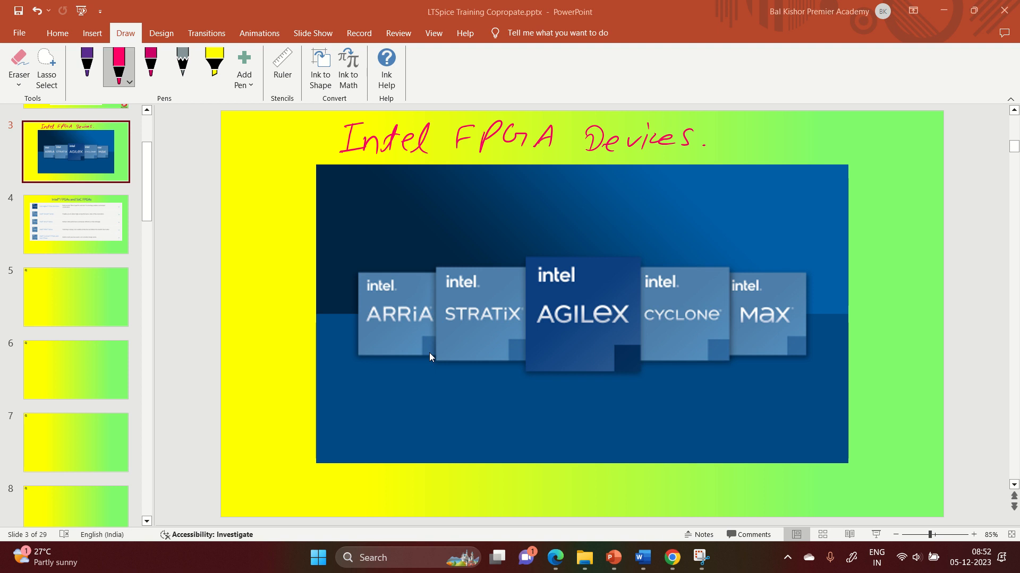
{"action": "mouse_move", "coordinate": [399, 315]}
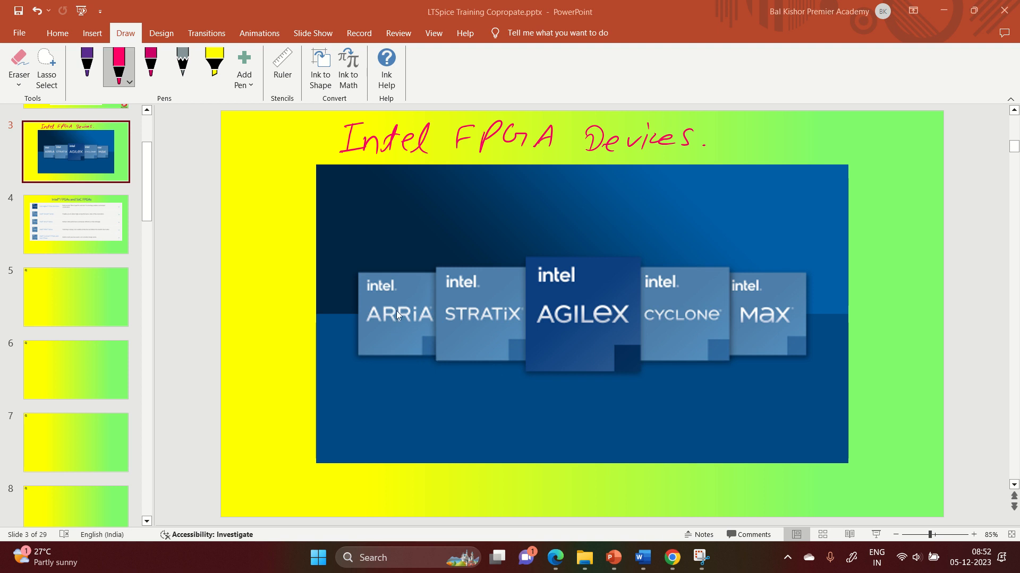
{"action": "mouse_move", "coordinate": [492, 336]}
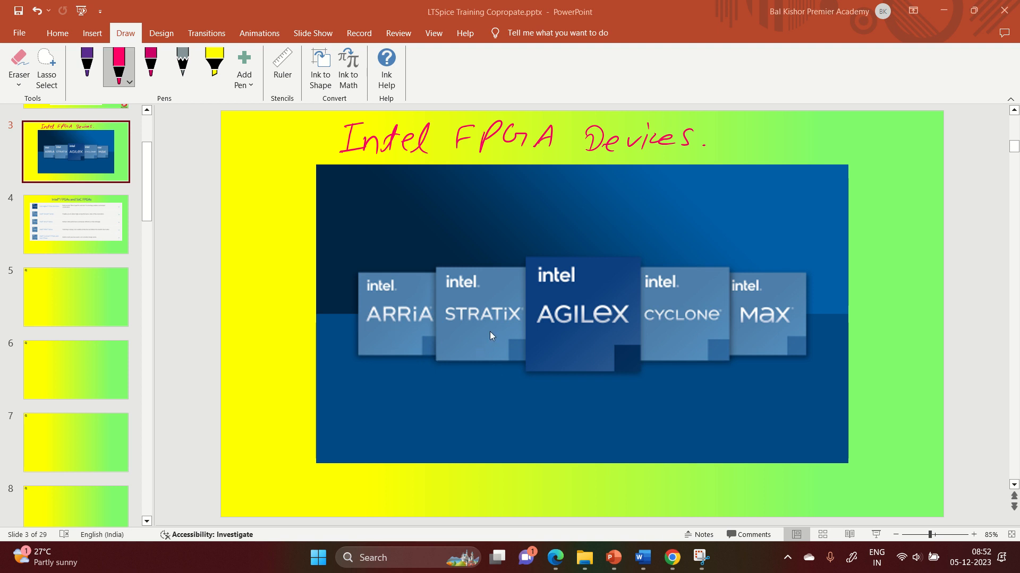
{"action": "mouse_move", "coordinate": [551, 329]}
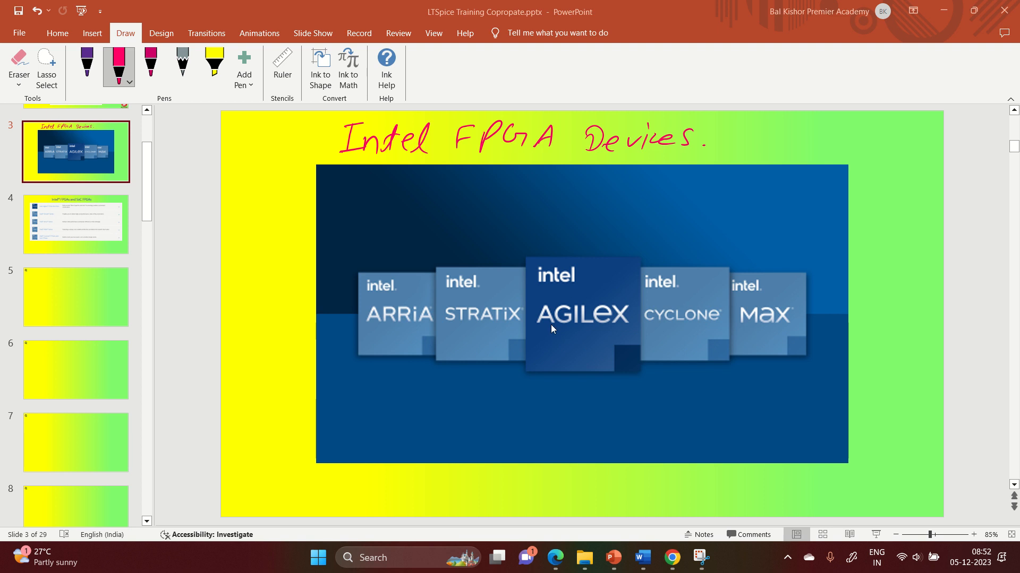
{"action": "mouse_move", "coordinate": [571, 353]}
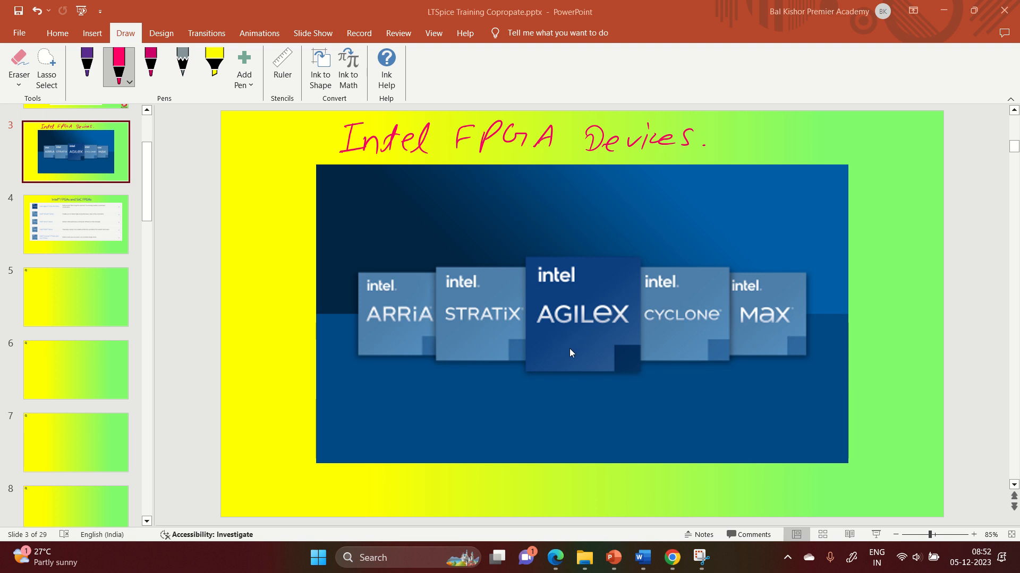
{"action": "mouse_move", "coordinate": [567, 323]}
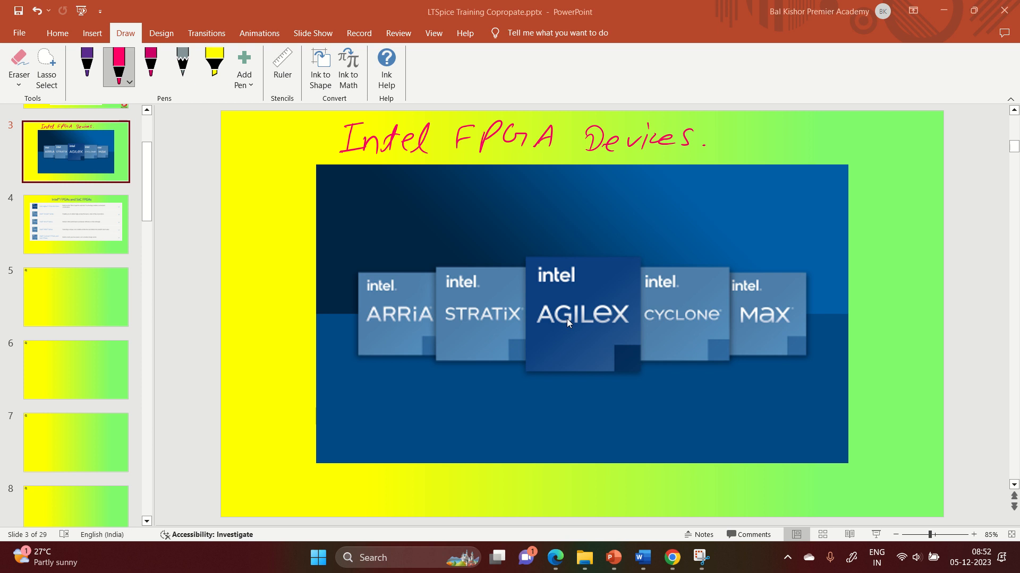
{"action": "mouse_move", "coordinate": [573, 339]}
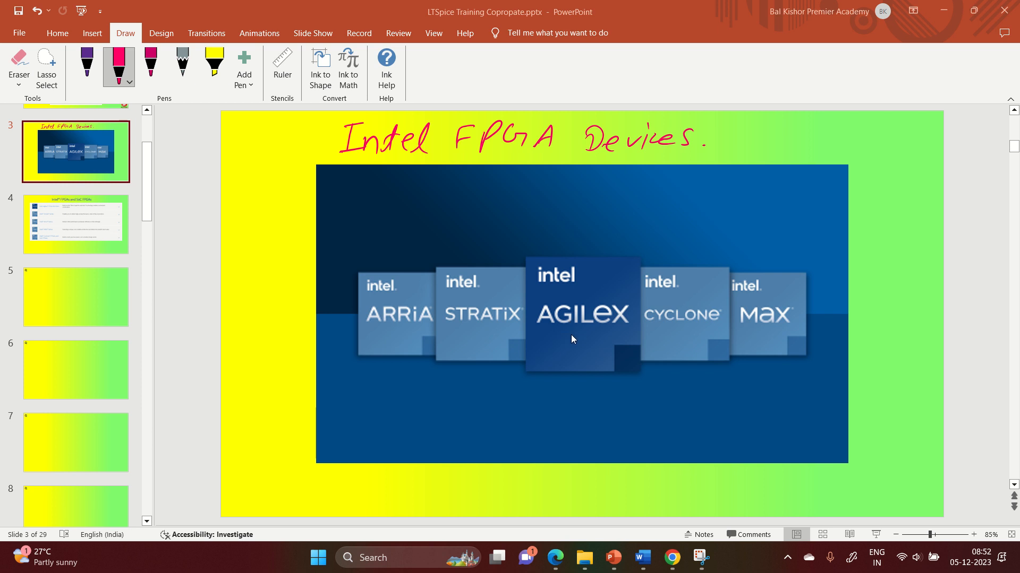
{"action": "mouse_move", "coordinate": [778, 331]}
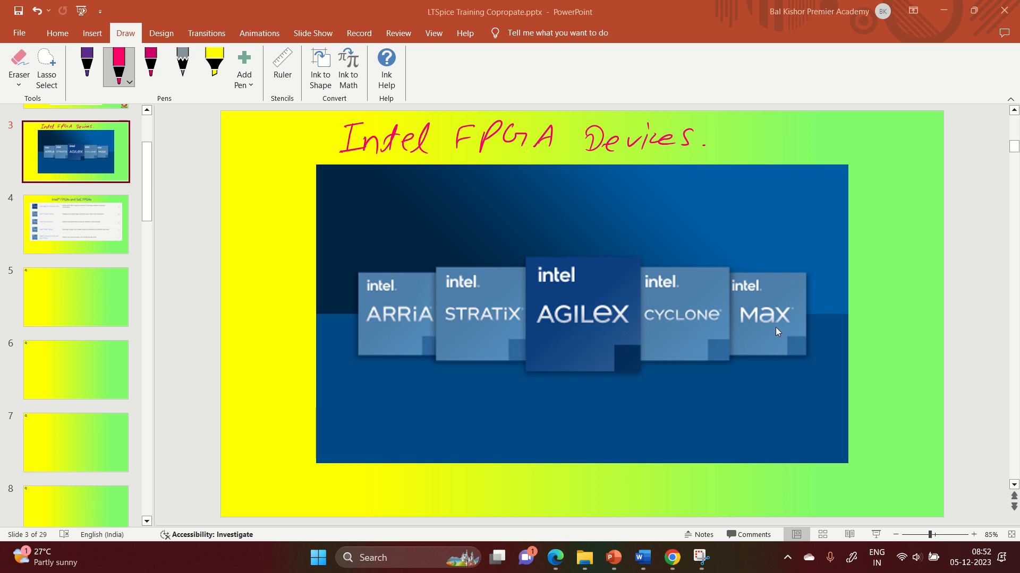
{"action": "mouse_move", "coordinate": [768, 333]}
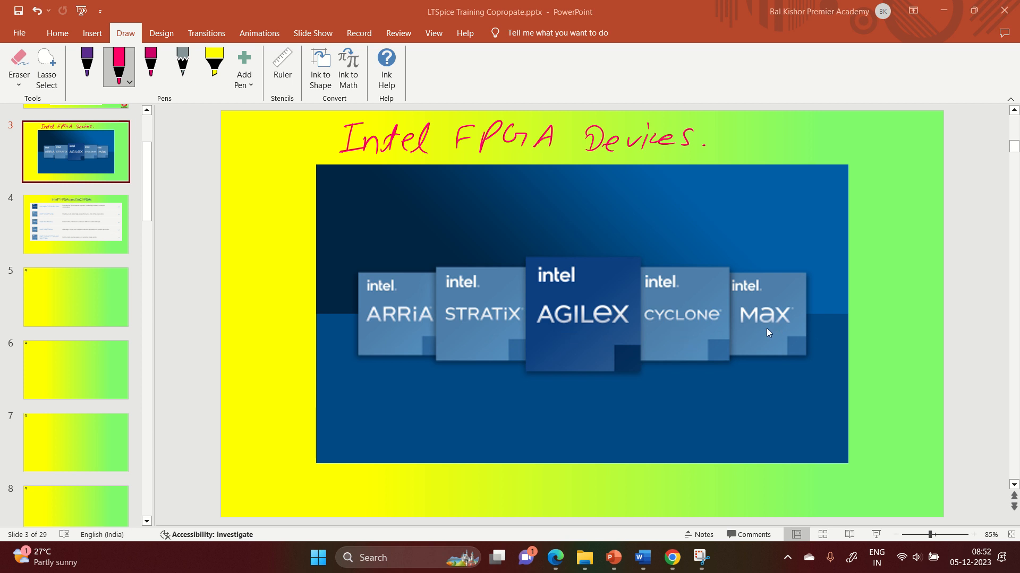
{"action": "mouse_move", "coordinate": [670, 338]}
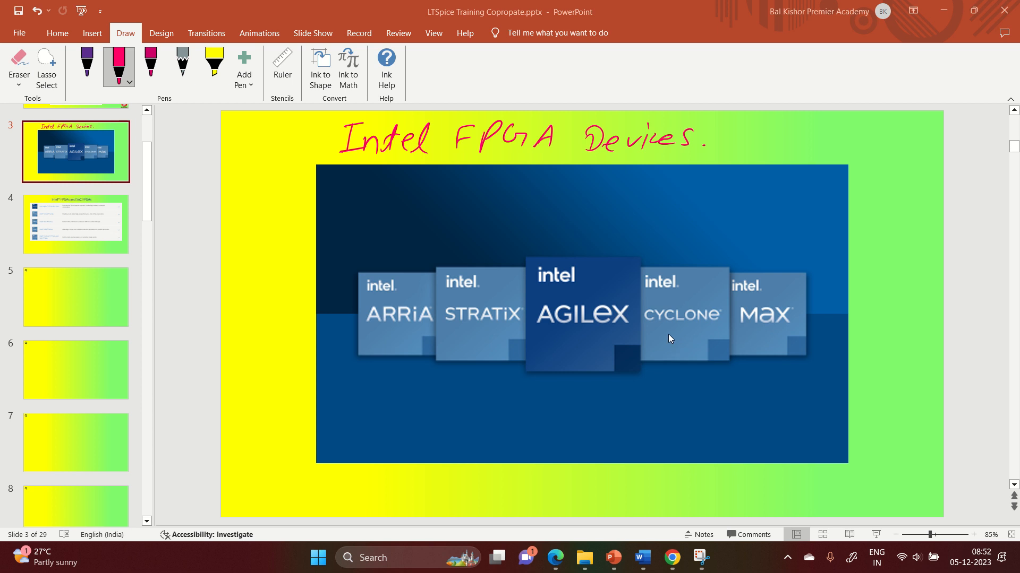
{"action": "mouse_move", "coordinate": [486, 334]}
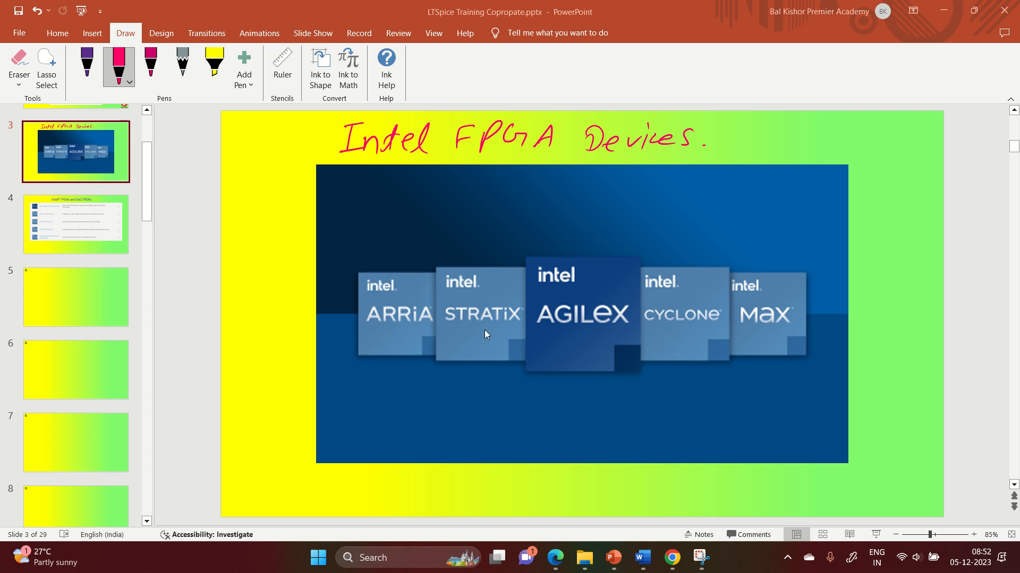
{"action": "mouse_move", "coordinate": [385, 333]}
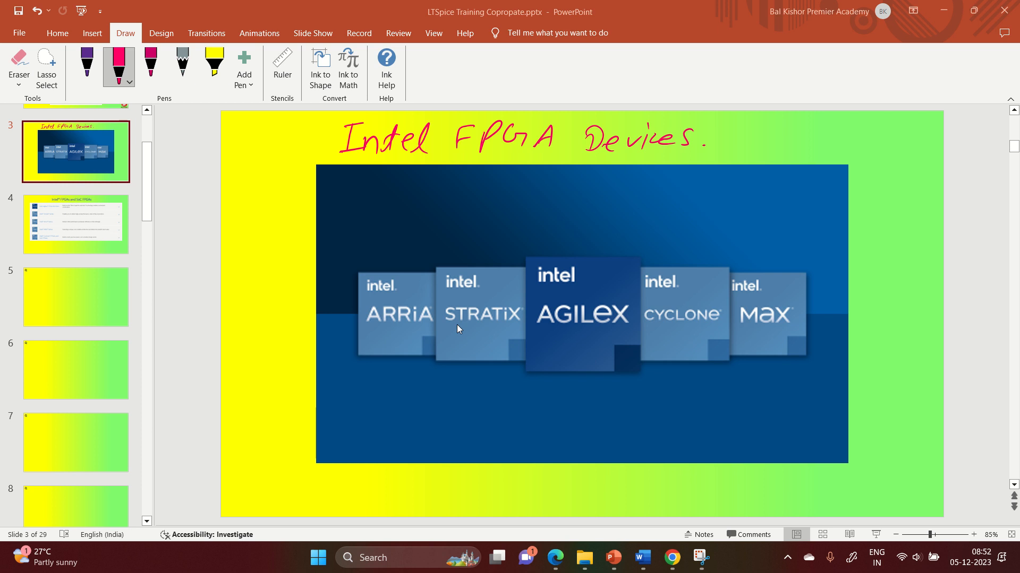
{"action": "mouse_move", "coordinate": [318, 304]}
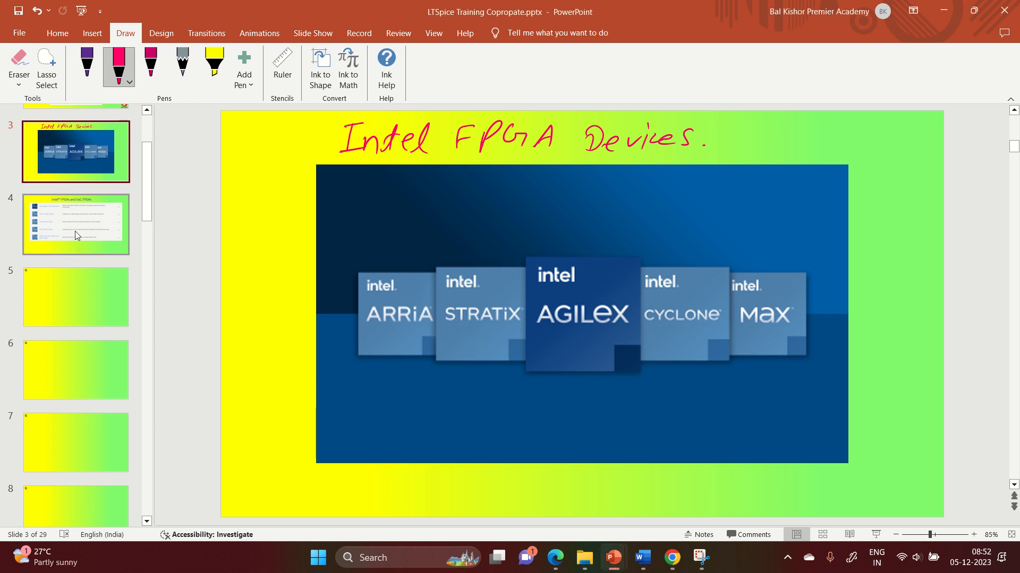
Show slide 4, describing the Agilex, Stratix, Arria, MAX and Cyclone FPGA series
{"action": "left_click", "coordinate": [76, 224]}
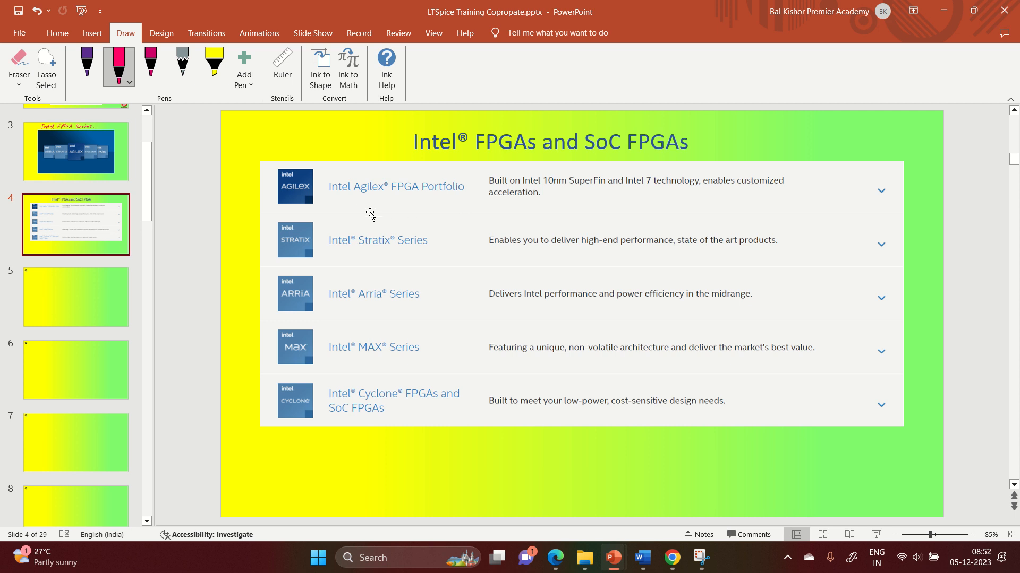
{"action": "mouse_move", "coordinate": [339, 198]}
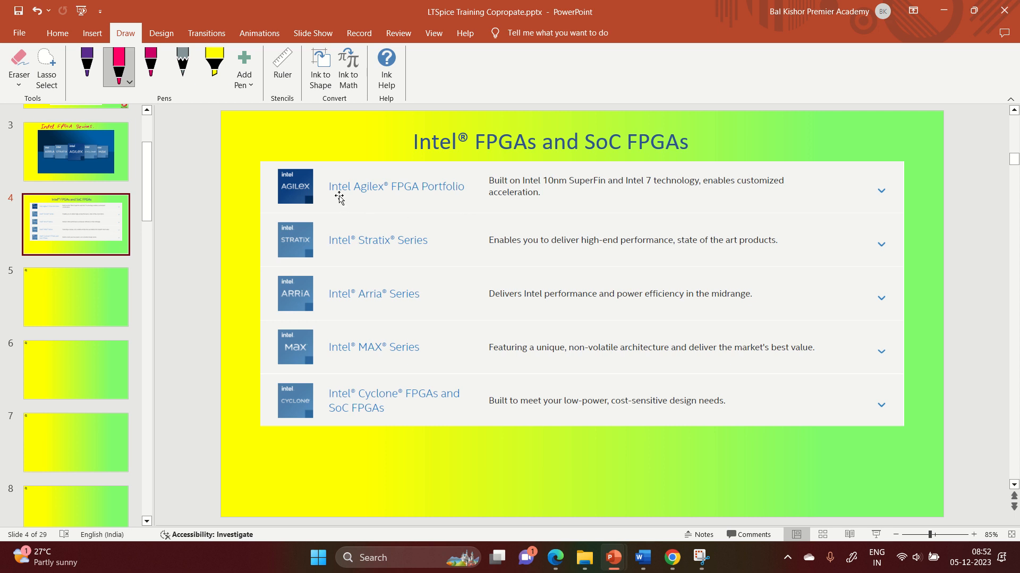
{"action": "mouse_move", "coordinate": [364, 310]}
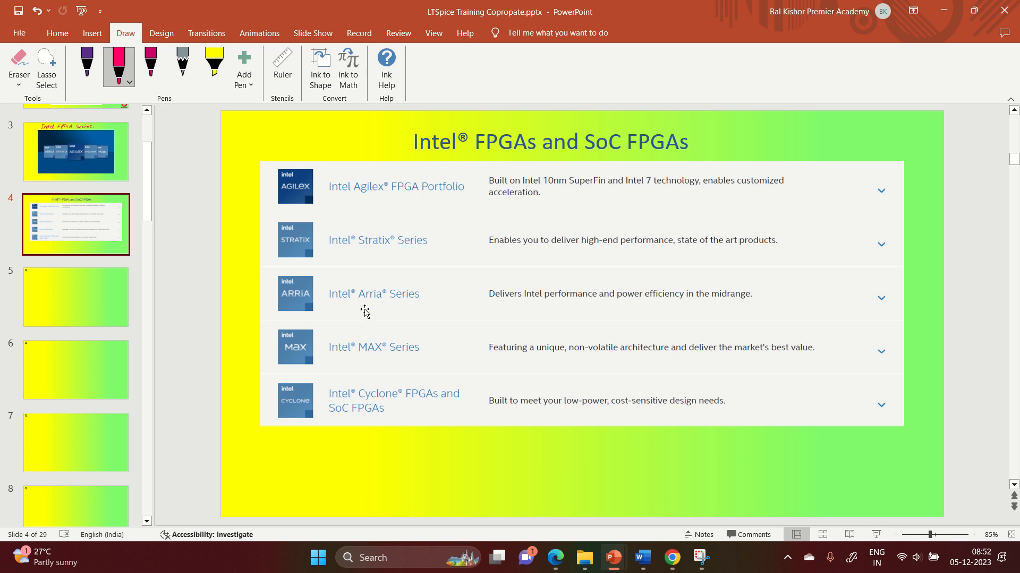
{"action": "mouse_move", "coordinate": [387, 420]}
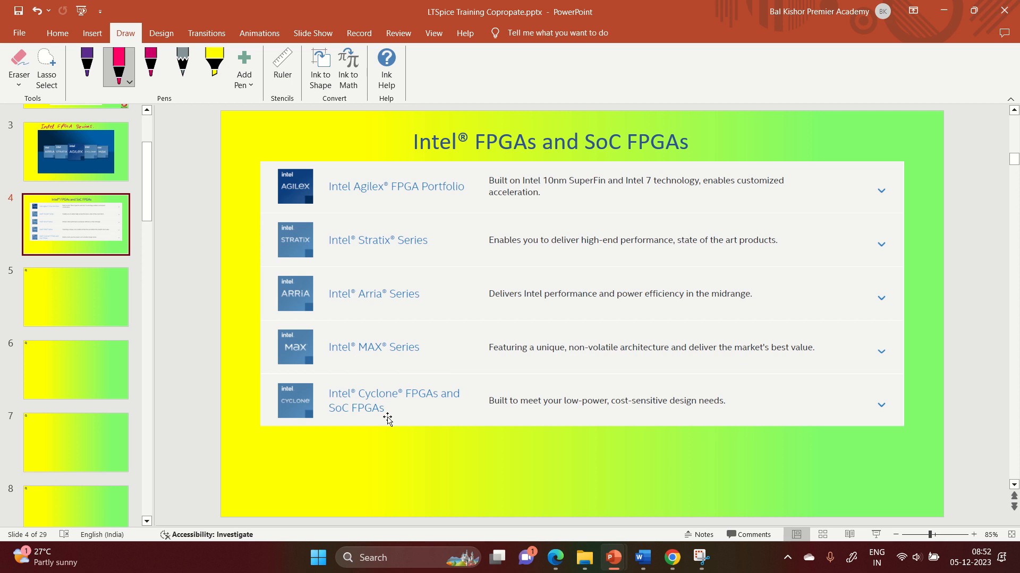
{"action": "mouse_move", "coordinate": [380, 420]}
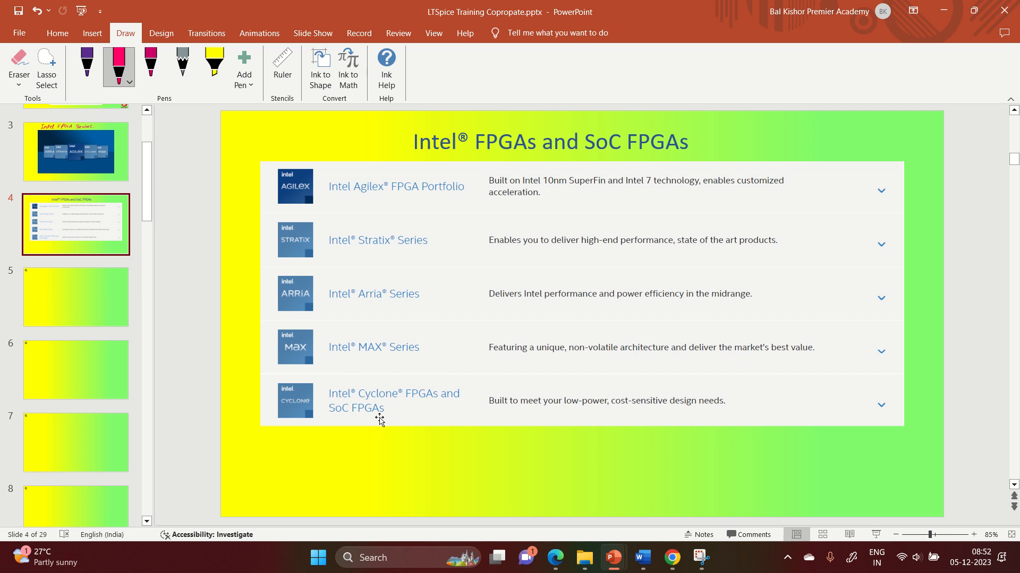
{"action": "mouse_move", "coordinate": [744, 312]}
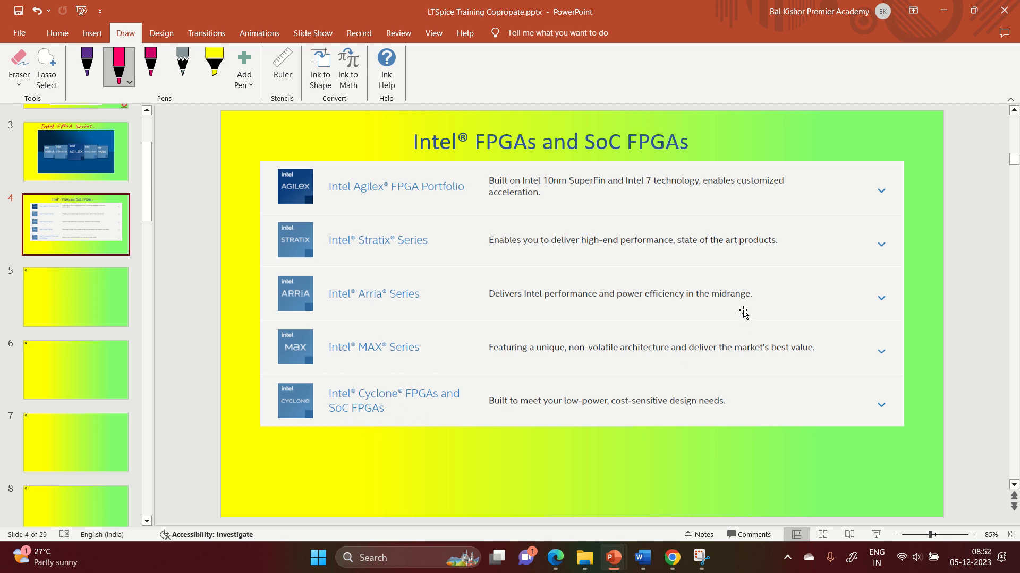
{"action": "mouse_move", "coordinate": [521, 369]}
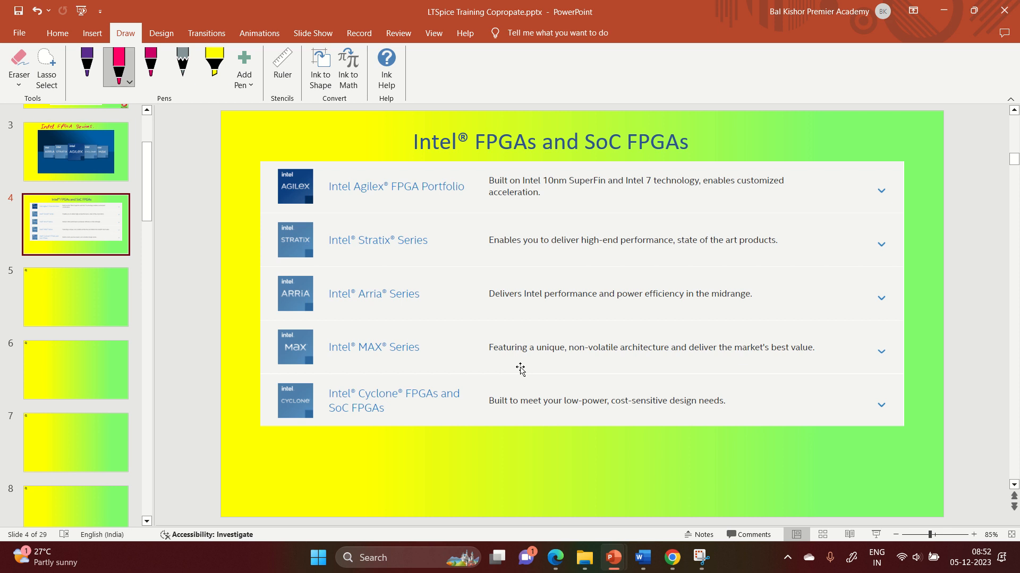
Search 'intel fpga' in a new browser tab and open Intel's FPGA results page
{"action": "left_click", "coordinate": [672, 557]}
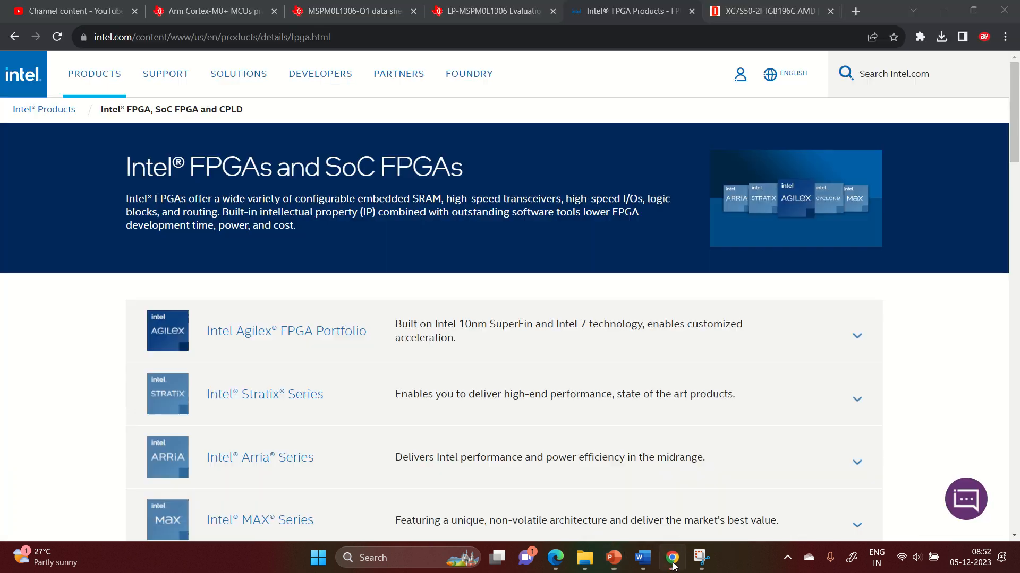
{"action": "left_click", "coordinate": [854, 11]}
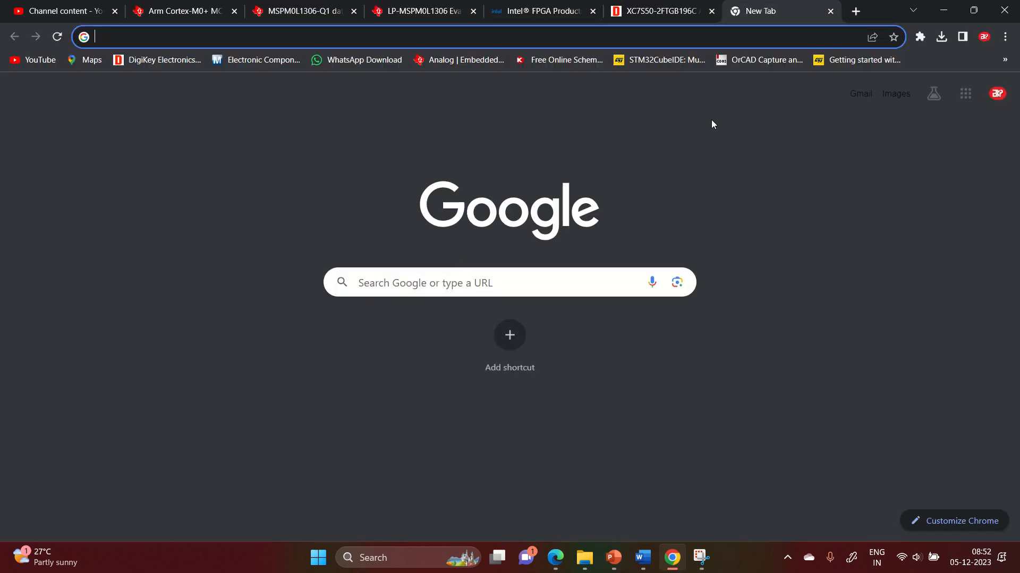
{"action": "type", "text": "intel fpga"}
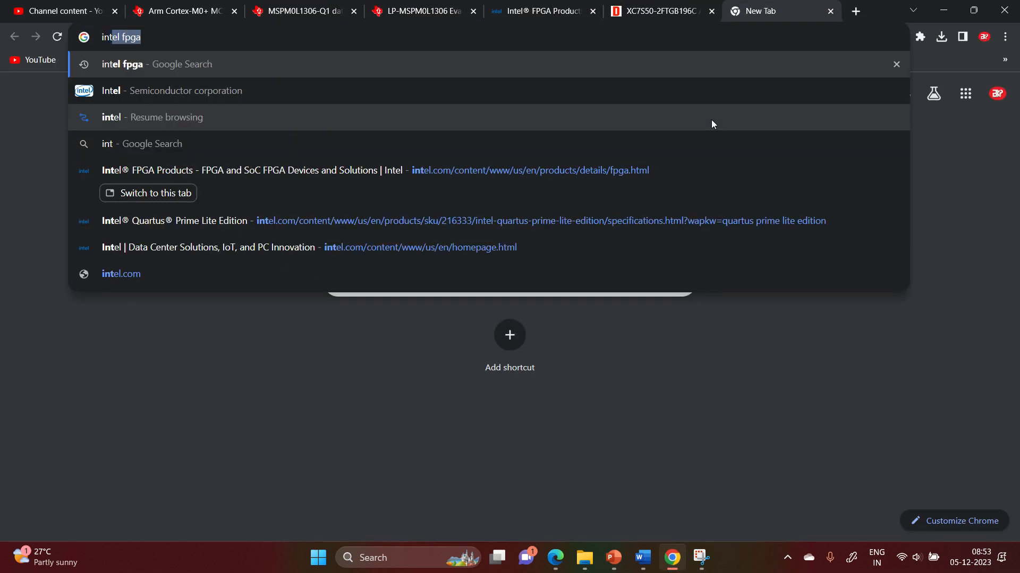
{"action": "key", "text": "Return"}
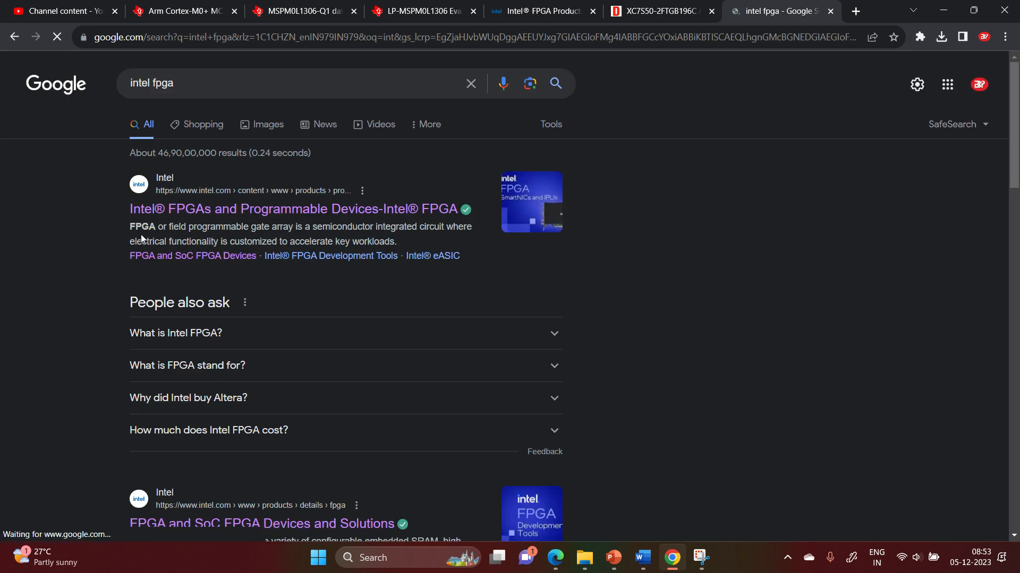
{"action": "left_click", "coordinate": [293, 208]}
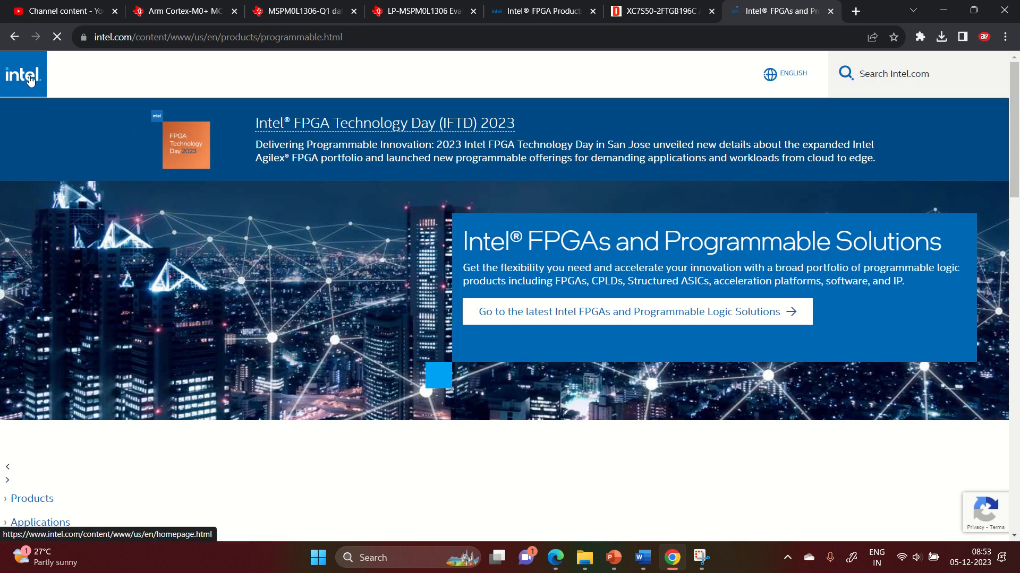
Return to Intel's homepage and open the Products menu of product categories
{"action": "left_click", "coordinate": [23, 73]}
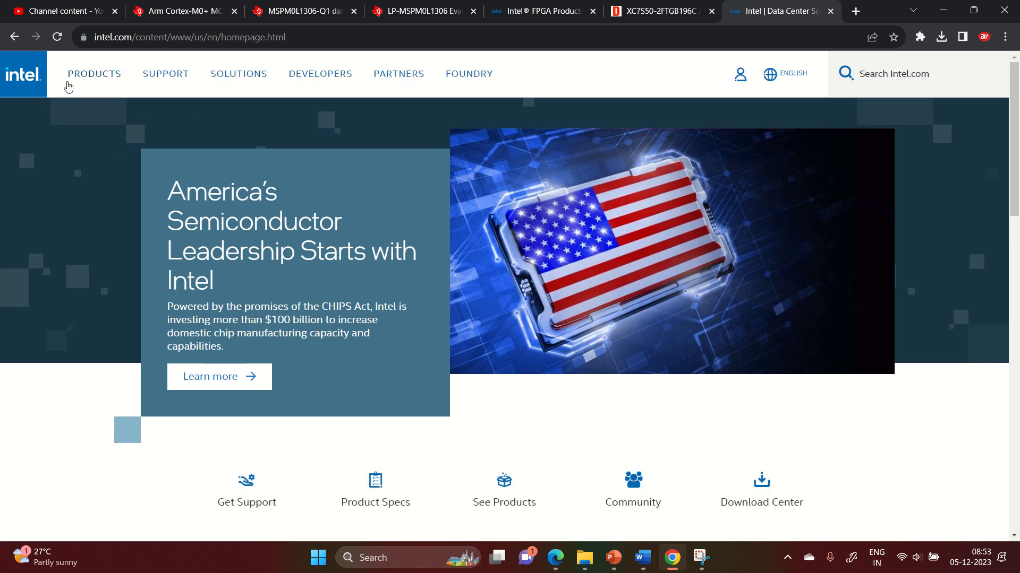
{"action": "mouse_move", "coordinate": [493, 102]}
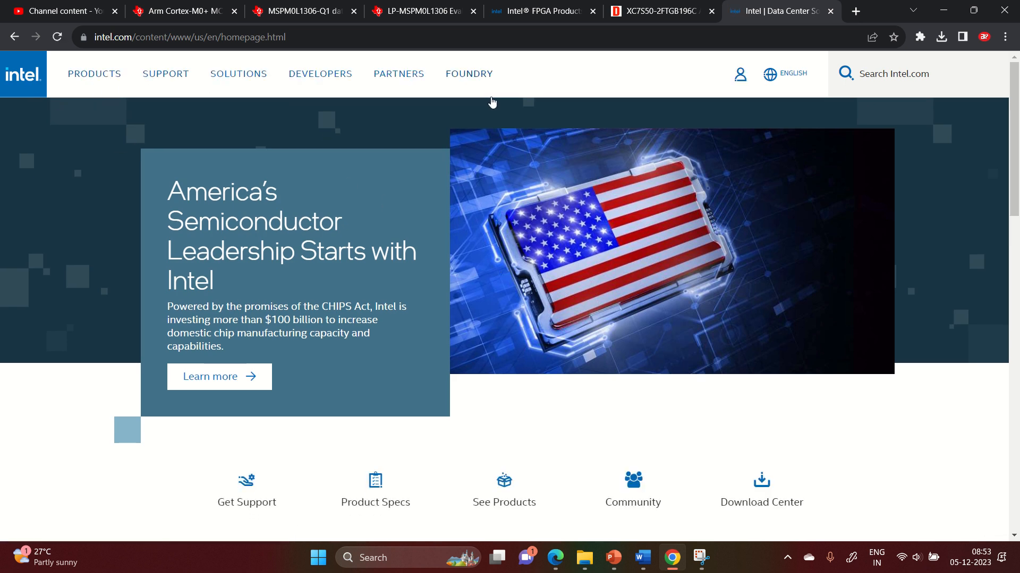
{"action": "mouse_move", "coordinate": [28, 112]}
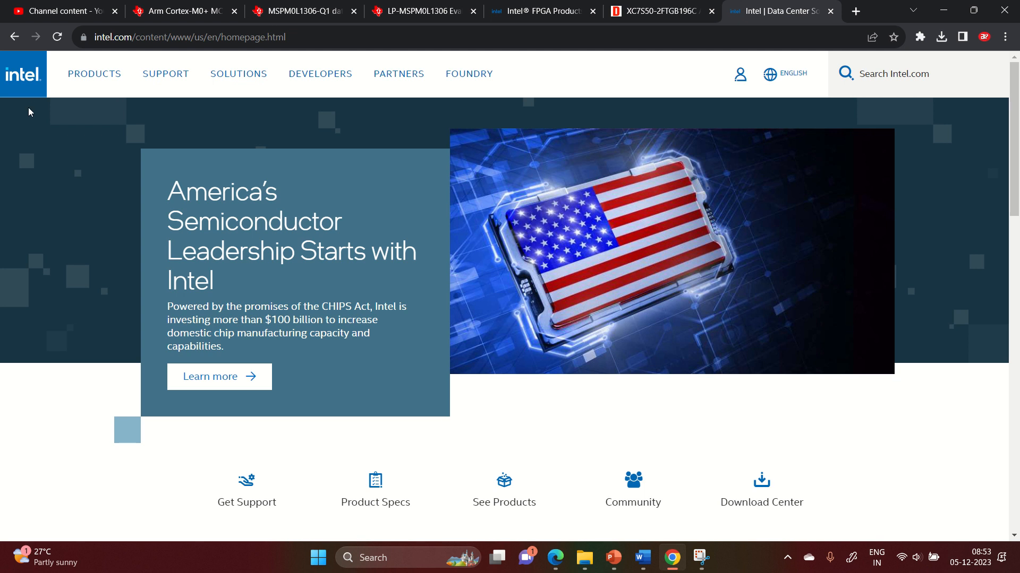
{"action": "mouse_move", "coordinate": [25, 83]}
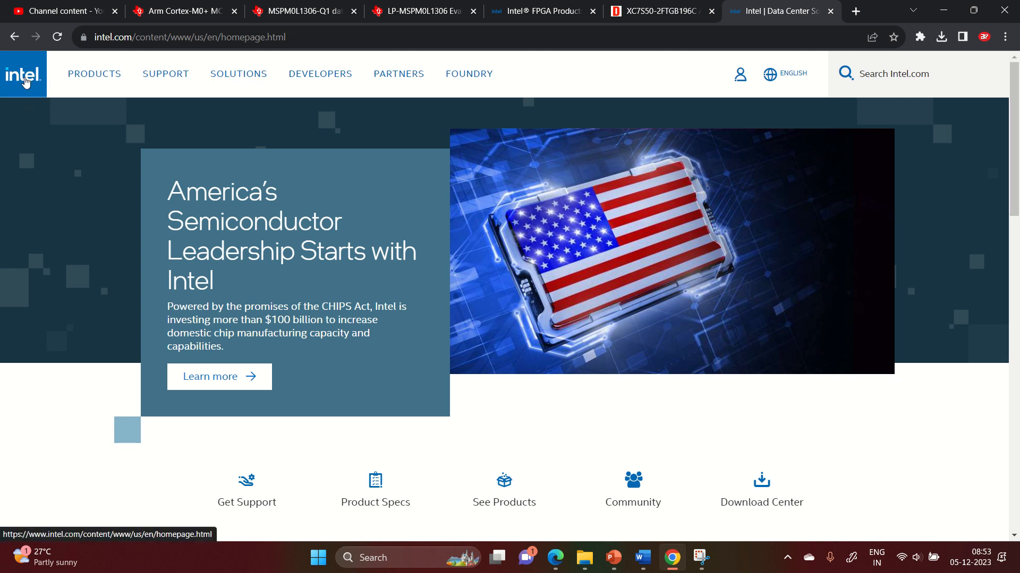
{"action": "mouse_move", "coordinate": [99, 84]}
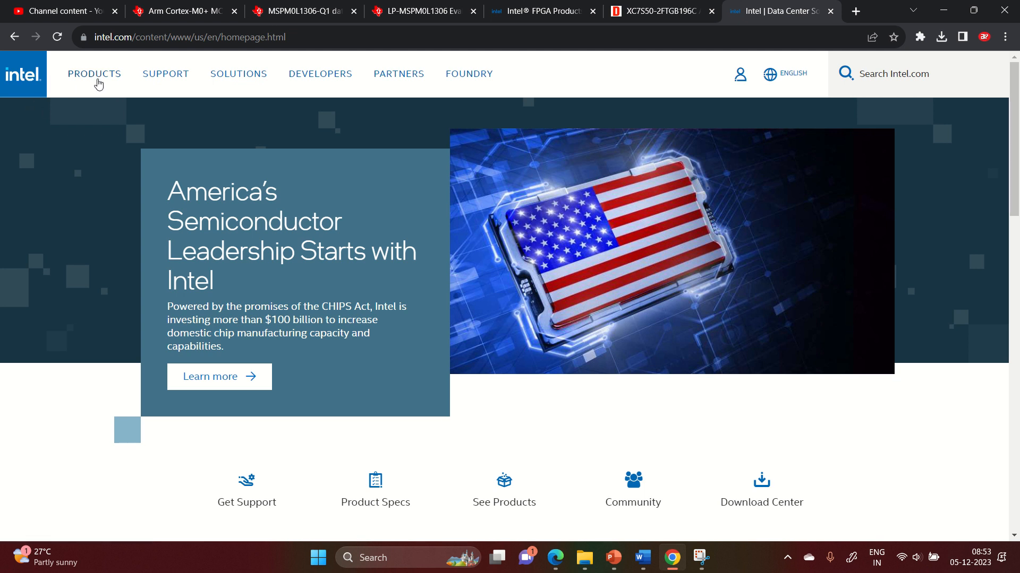
{"action": "left_click", "coordinate": [94, 73]}
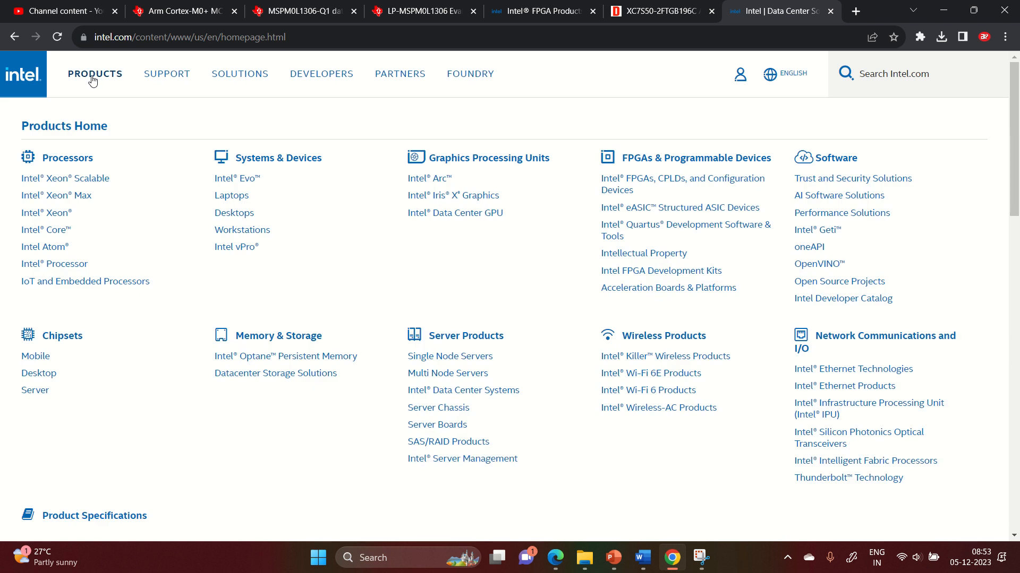
{"action": "mouse_move", "coordinate": [112, 358]}
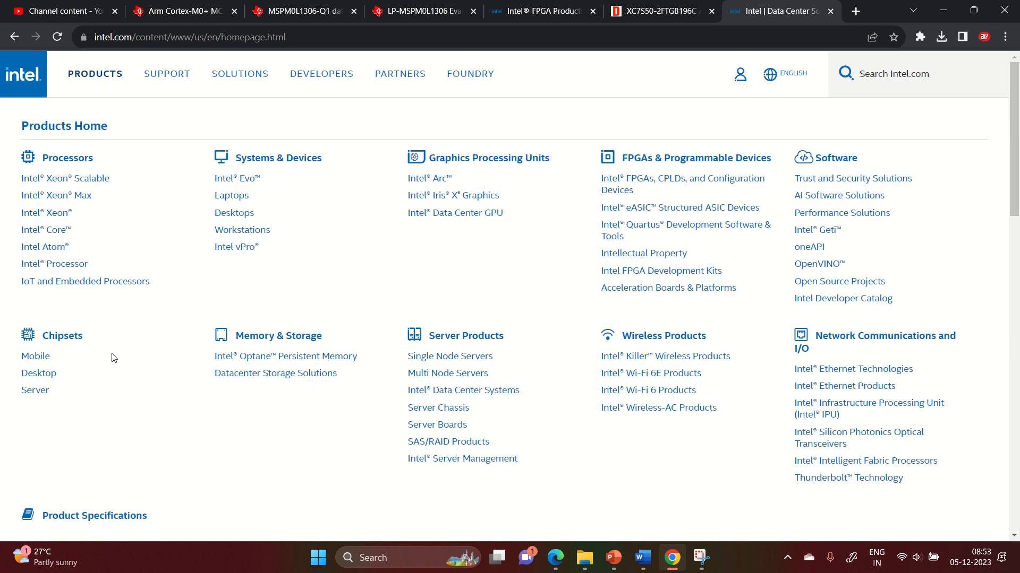
{"action": "mouse_move", "coordinate": [59, 167]}
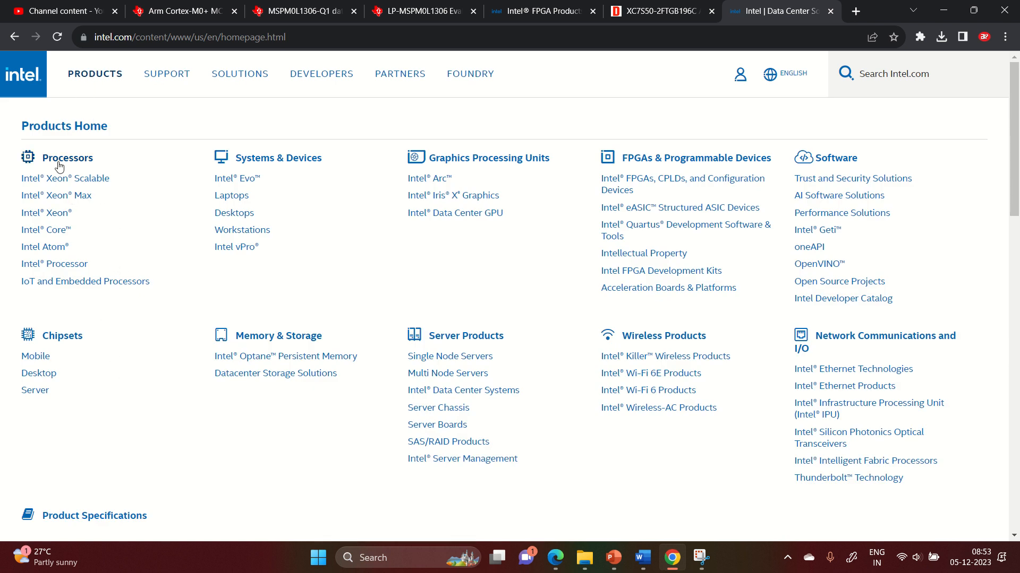
{"action": "mouse_move", "coordinate": [301, 164]}
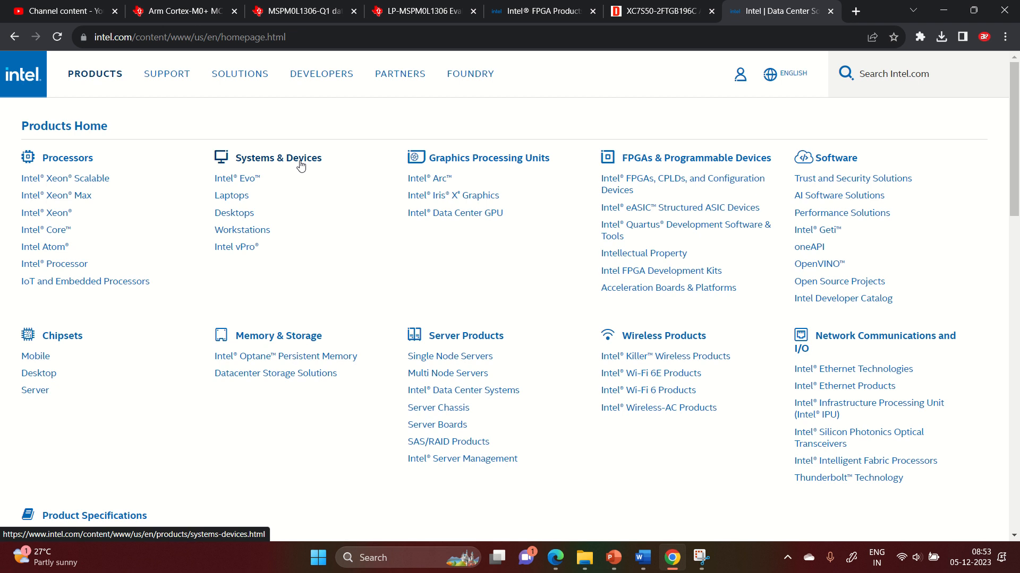
{"action": "mouse_move", "coordinate": [469, 175]}
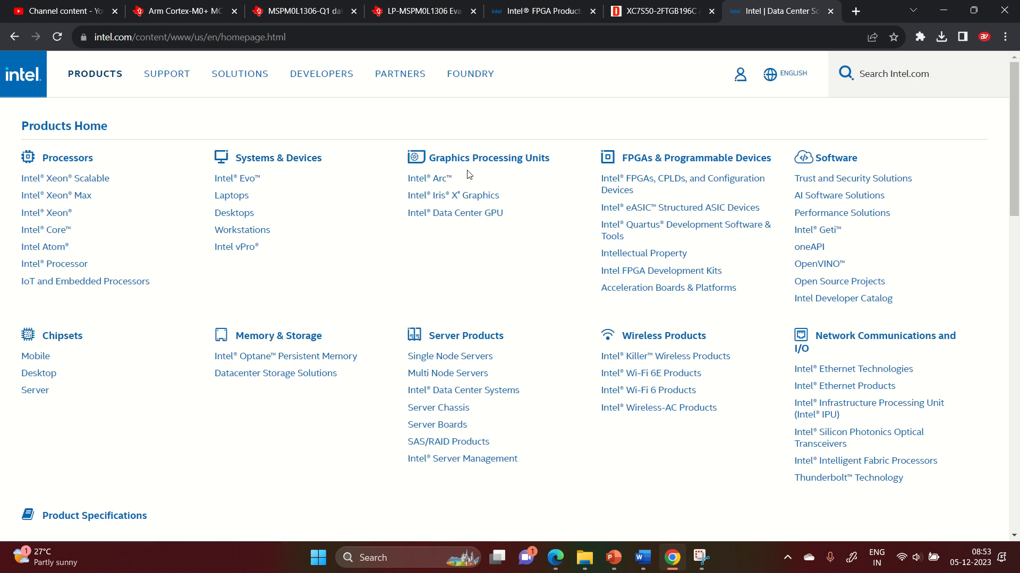
{"action": "mouse_move", "coordinate": [861, 426]}
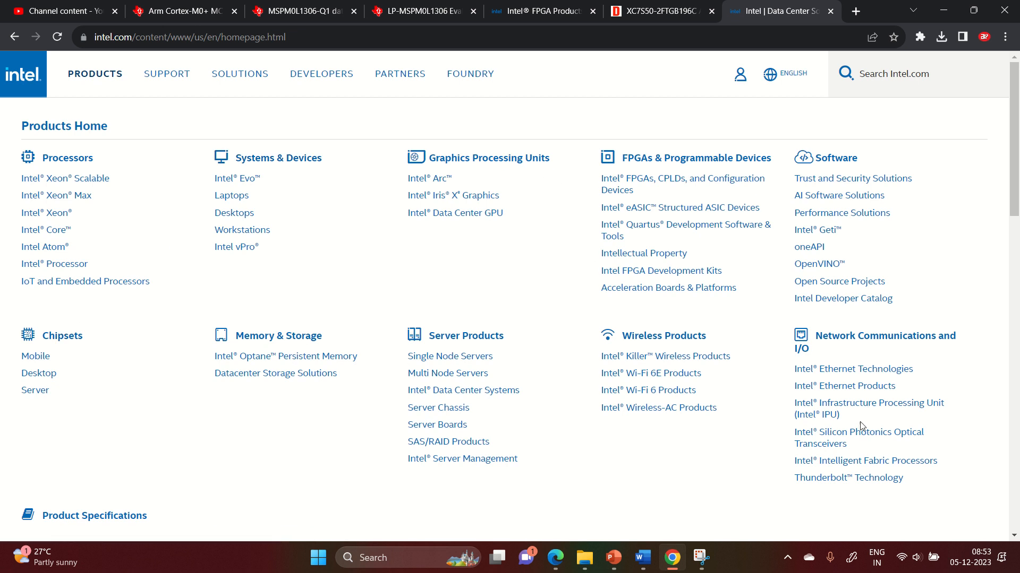
{"action": "mouse_move", "coordinate": [656, 167]}
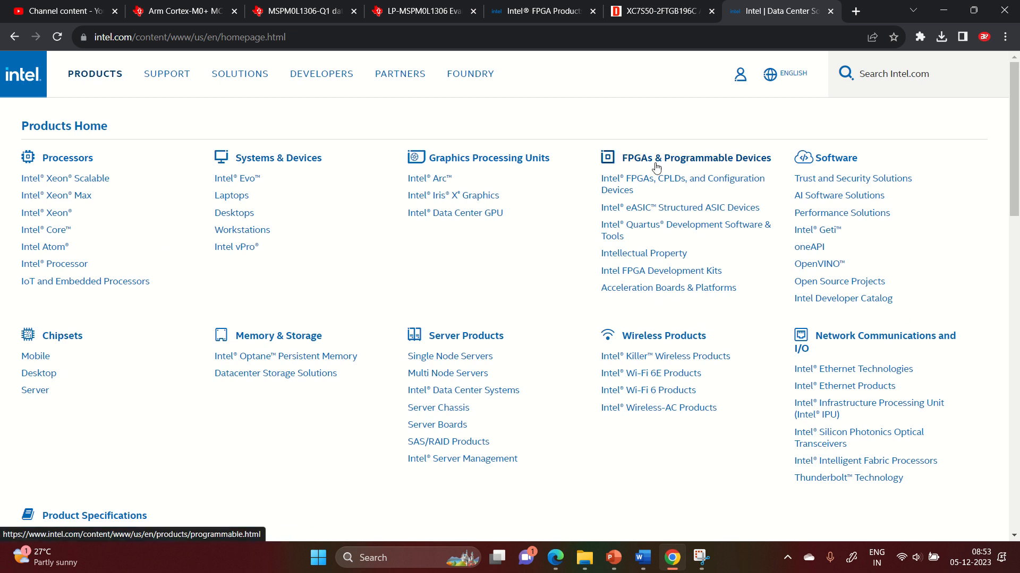
{"action": "mouse_move", "coordinate": [764, 171]}
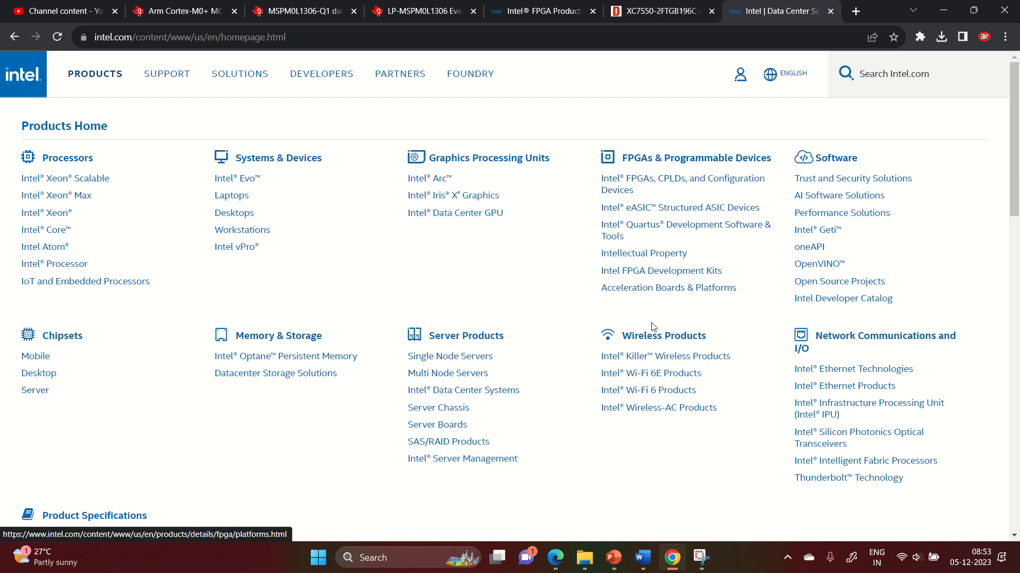
{"action": "mouse_move", "coordinate": [701, 152]}
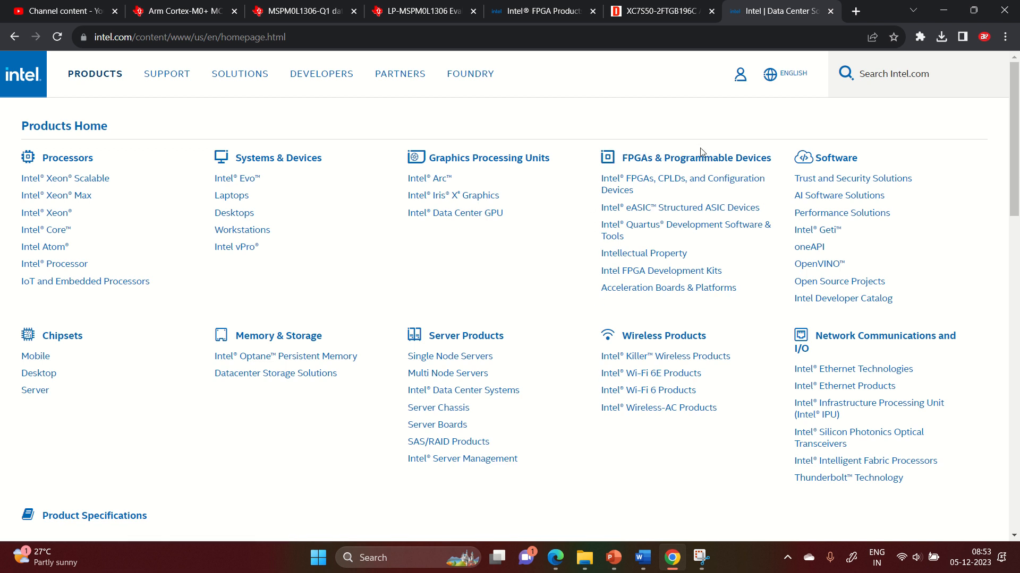
{"action": "mouse_move", "coordinate": [637, 187]}
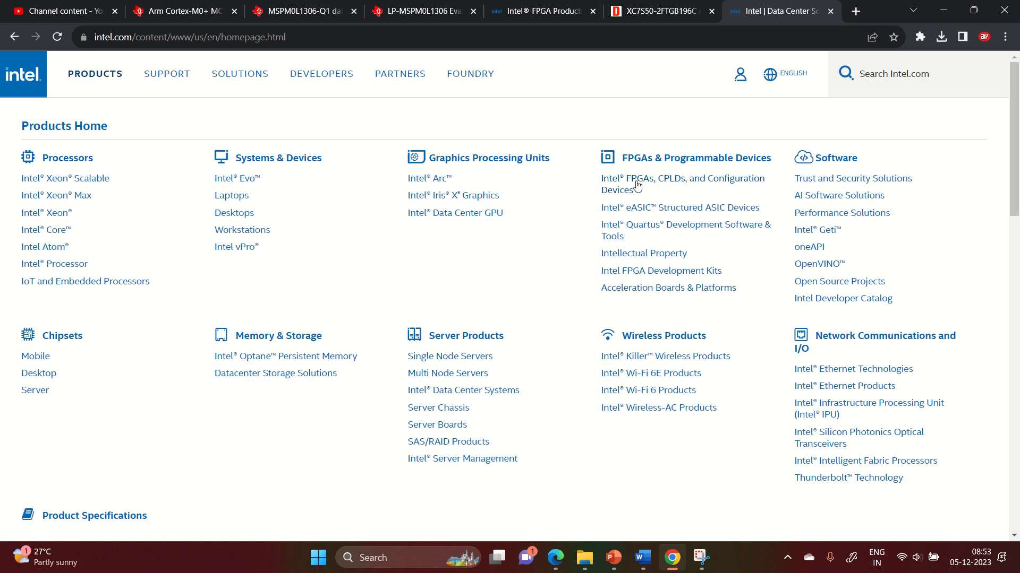
{"action": "mouse_move", "coordinate": [745, 188]}
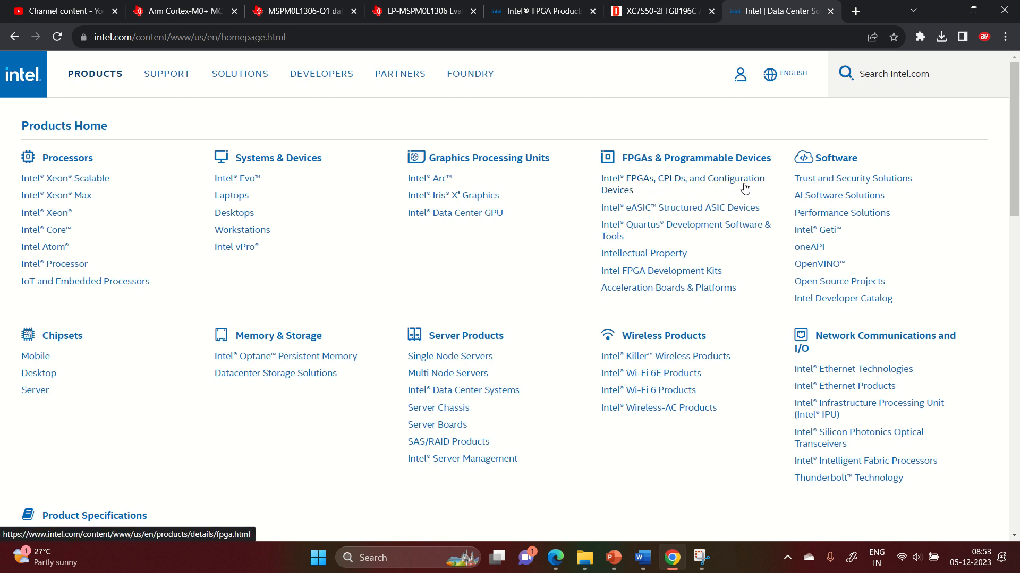
{"action": "mouse_move", "coordinate": [665, 230]}
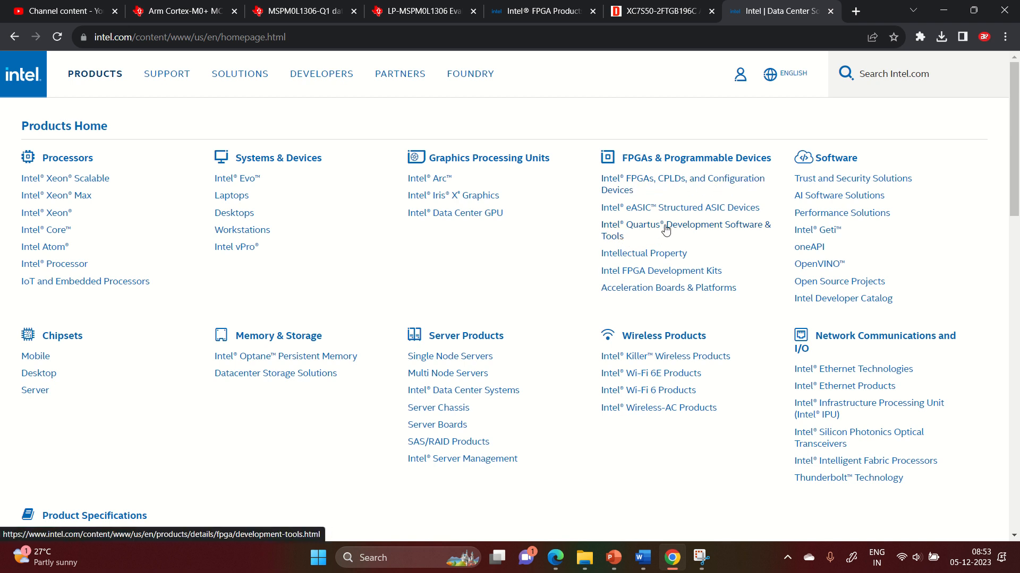
{"action": "mouse_move", "coordinate": [660, 307]}
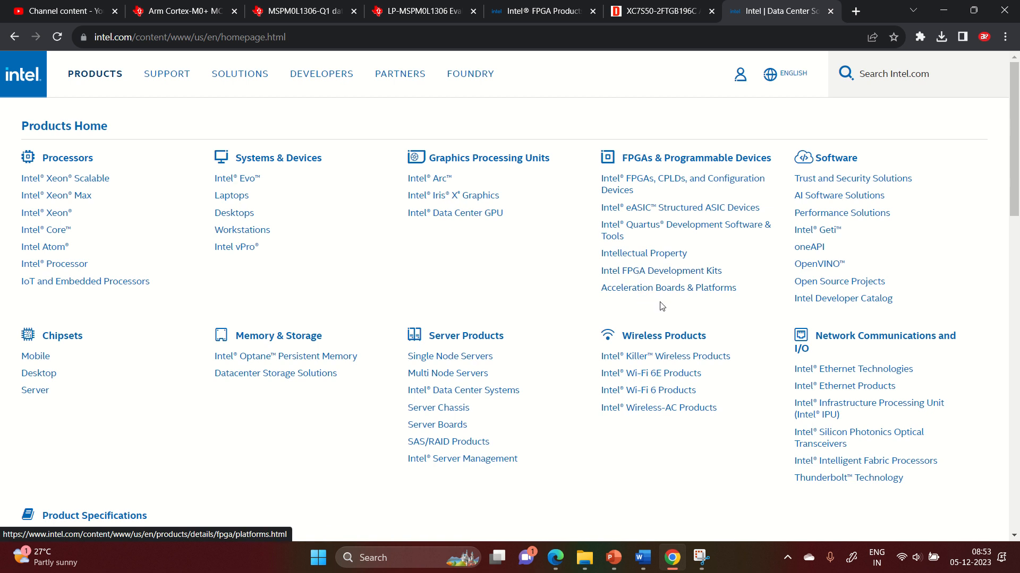
{"action": "mouse_move", "coordinate": [711, 282]}
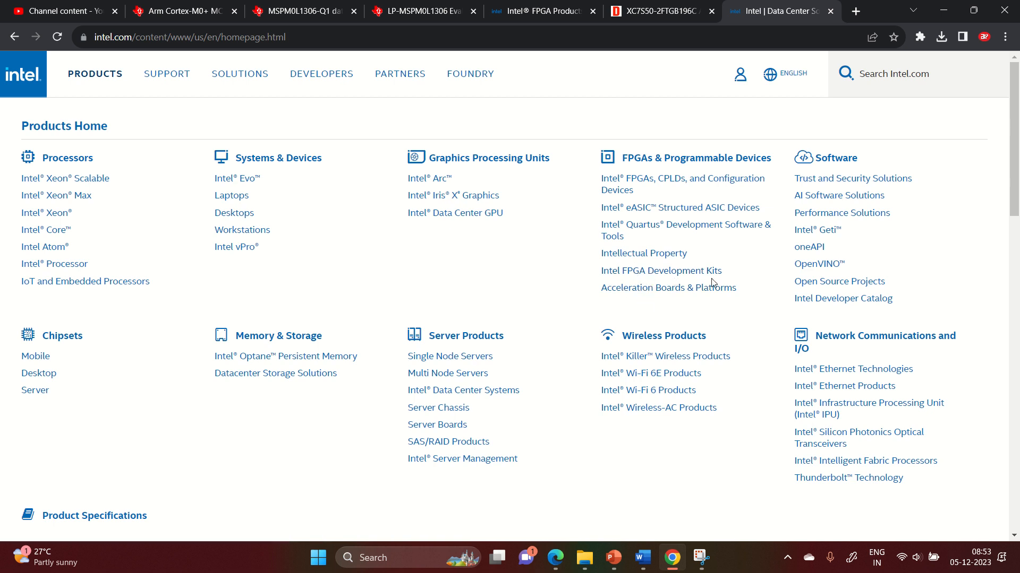
{"action": "mouse_move", "coordinate": [665, 192]}
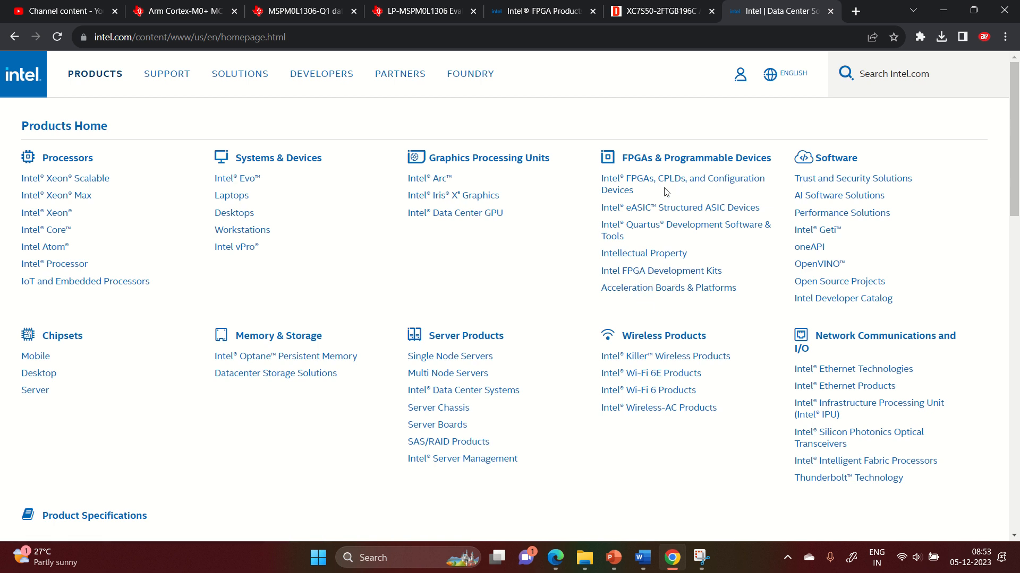
{"action": "mouse_move", "coordinate": [654, 192]}
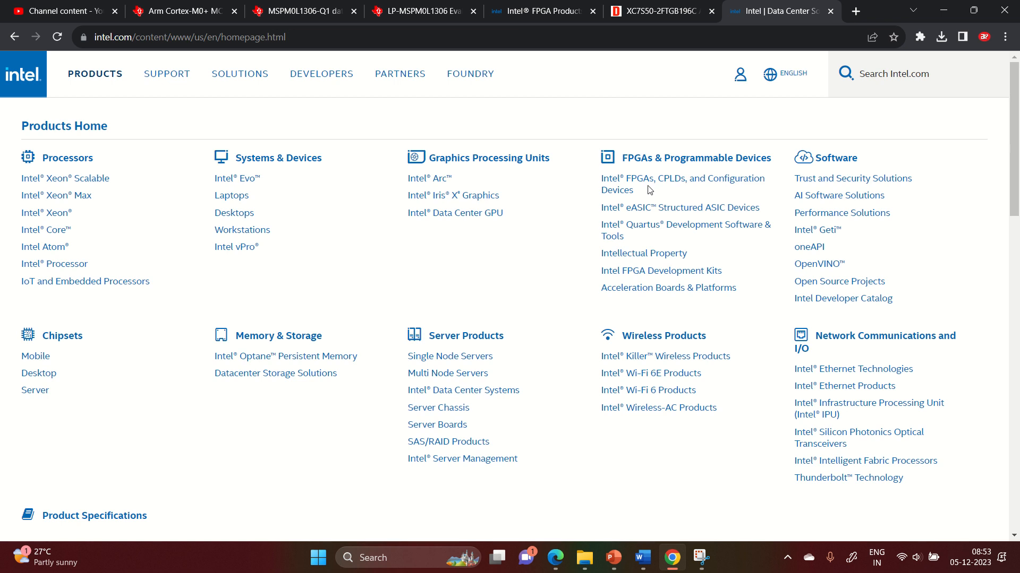
{"action": "left_click", "coordinate": [681, 184]}
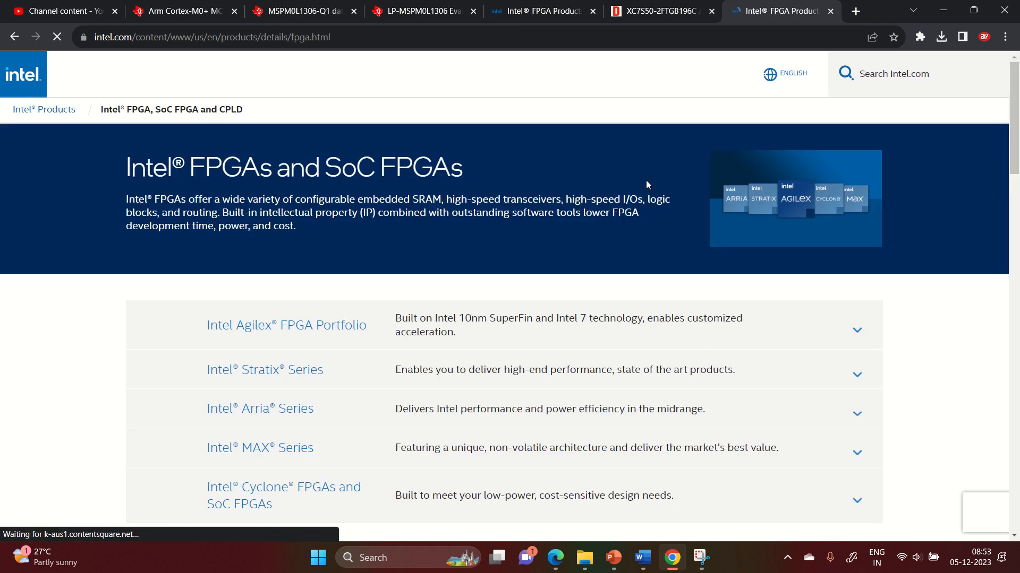
{"action": "scroll", "scroll_direction": "down", "scroll_amount": 3}
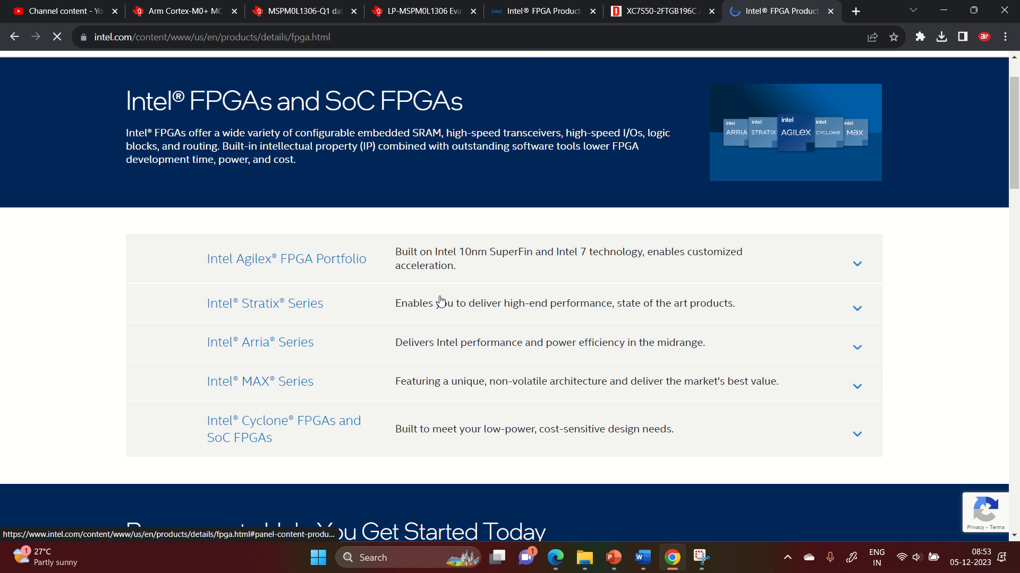
{"action": "scroll", "scroll_direction": "down", "scroll_amount": 3}
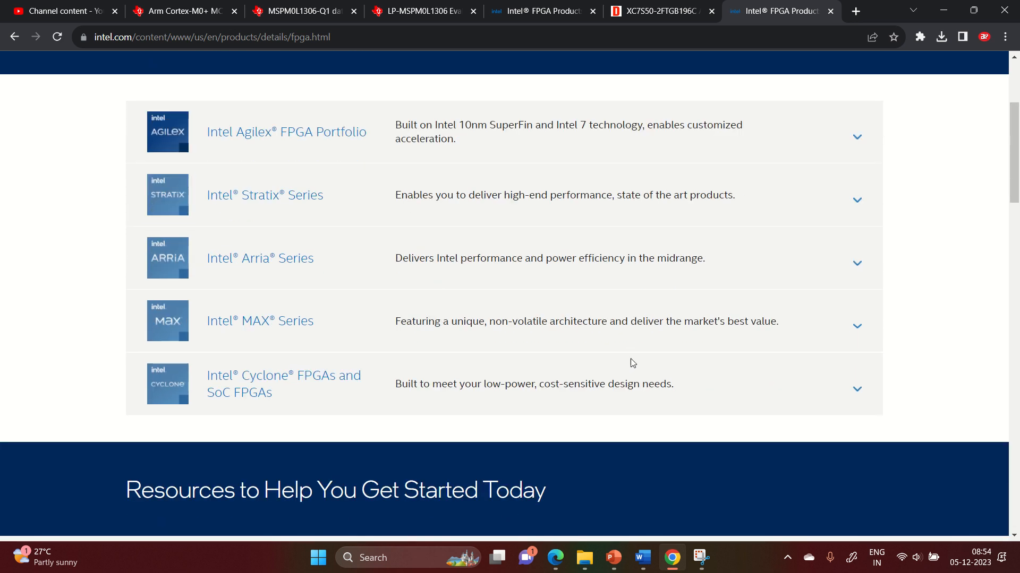
{"action": "scroll", "scroll_direction": "up", "scroll_amount": 3}
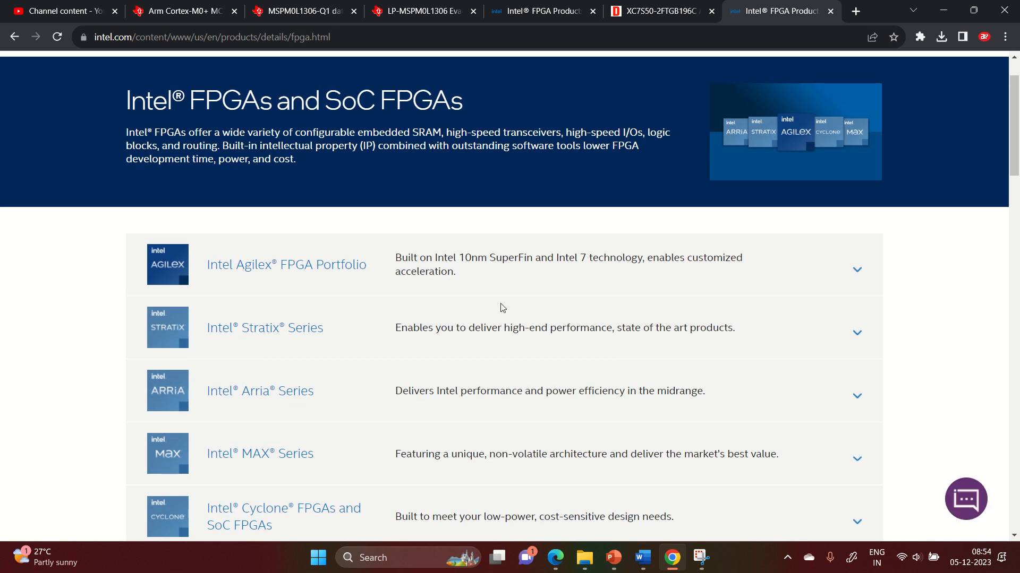
{"action": "mouse_move", "coordinate": [414, 300]}
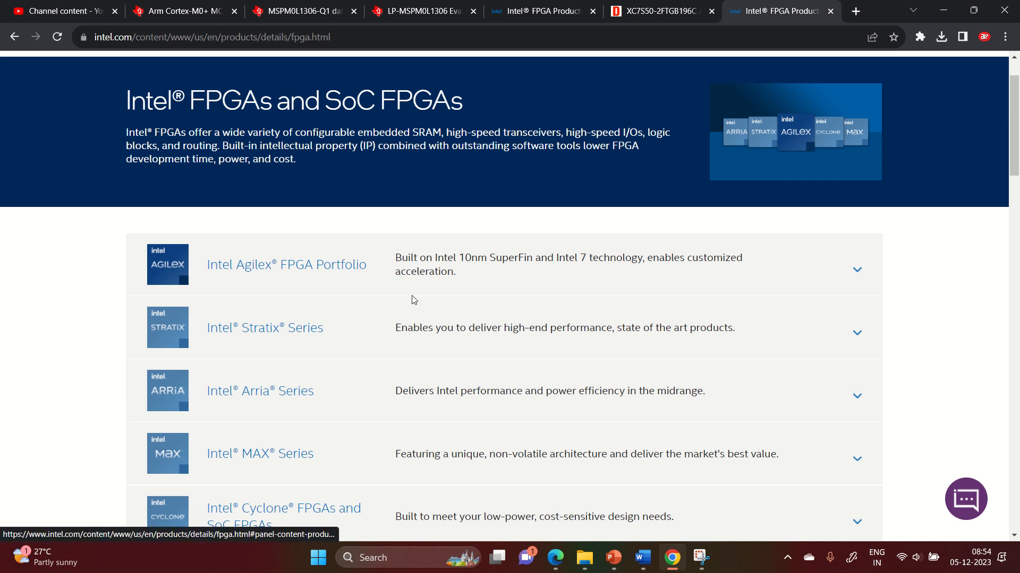
{"action": "mouse_move", "coordinate": [715, 279]}
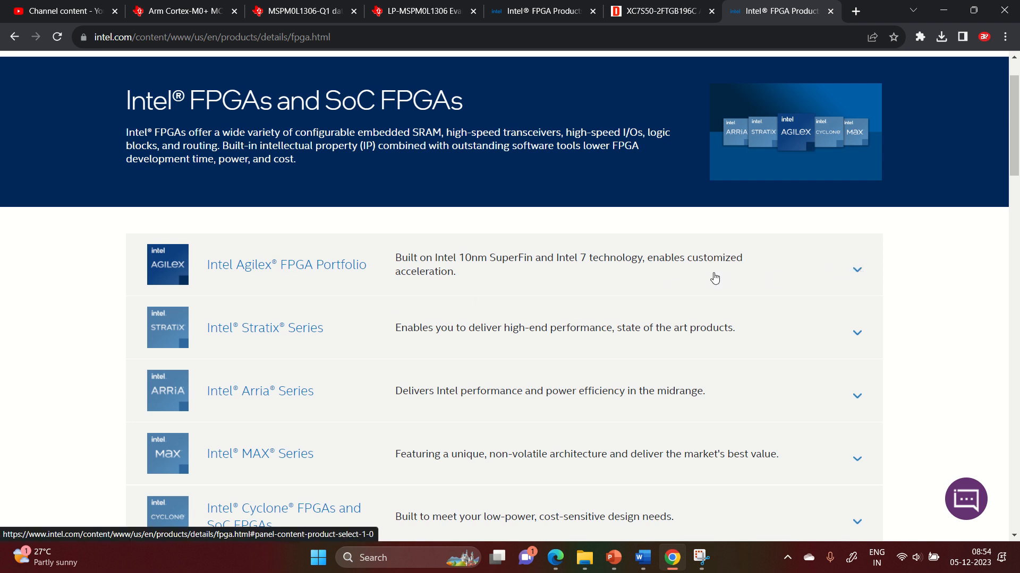
{"action": "mouse_move", "coordinate": [345, 280]}
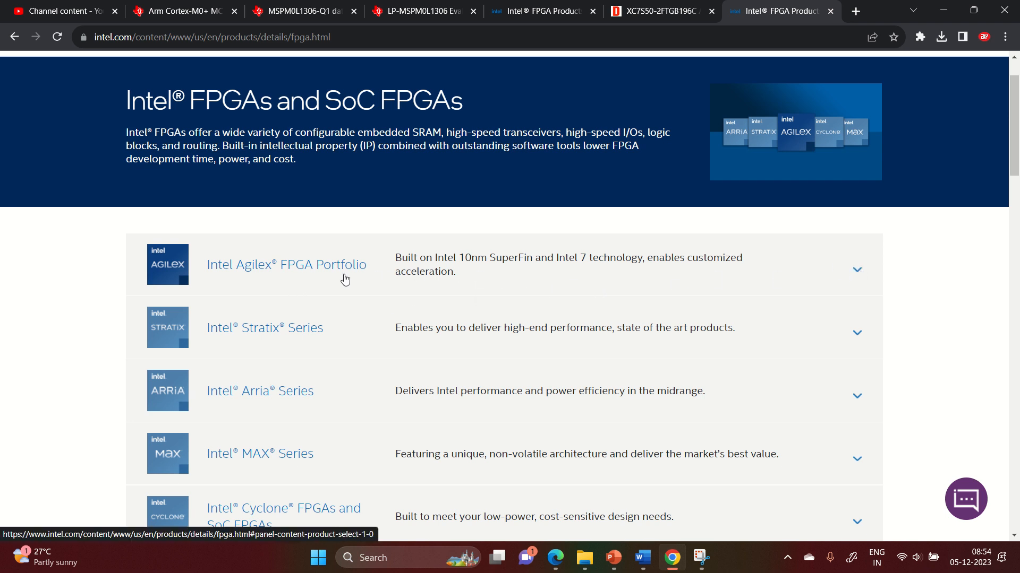
{"action": "mouse_move", "coordinate": [451, 277]}
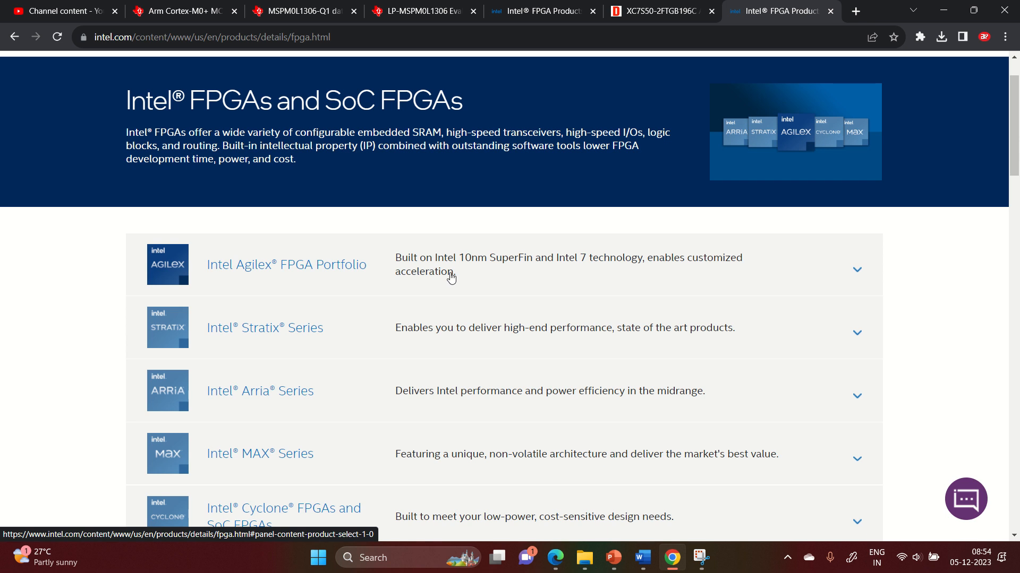
{"action": "scroll", "scroll_direction": "up", "scroll_amount": 3}
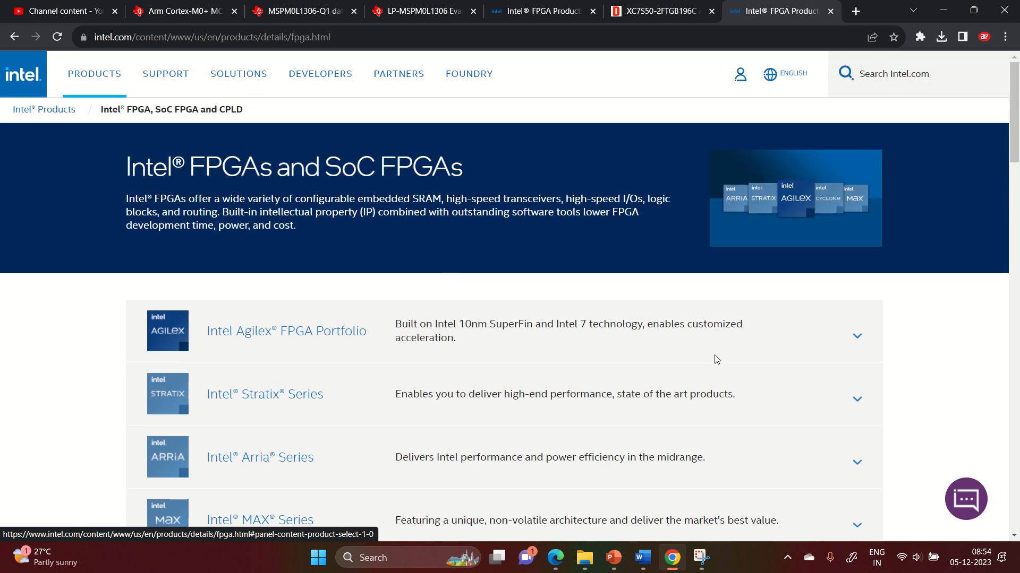
{"action": "mouse_move", "coordinate": [477, 333]}
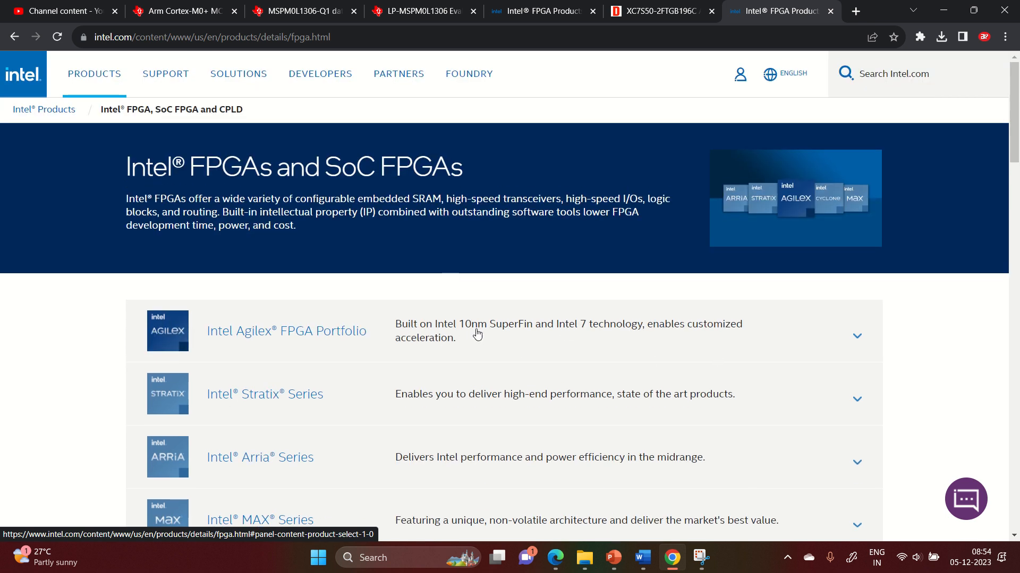
{"action": "mouse_move", "coordinate": [618, 339]}
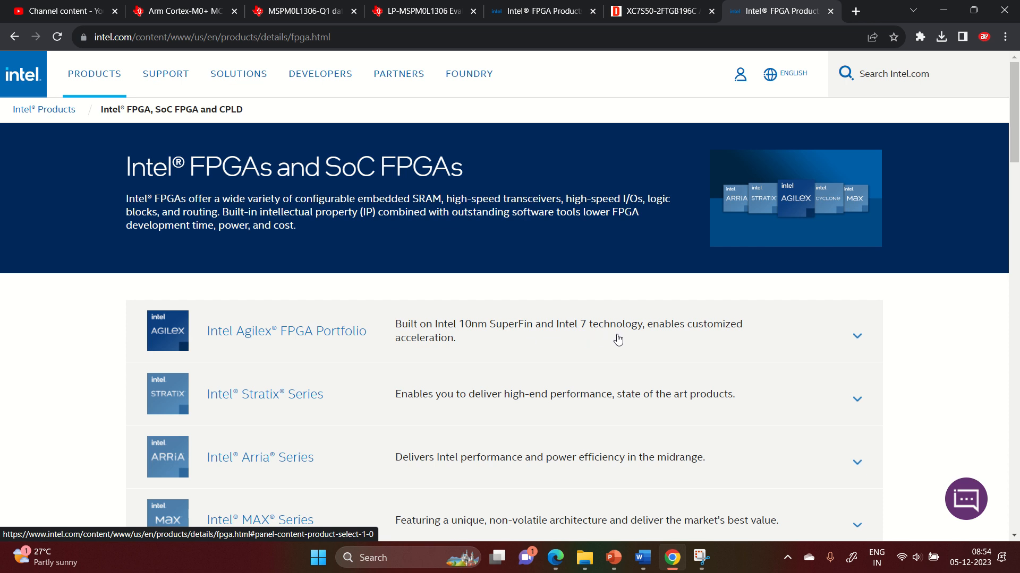
Expand Intel Agilex FPGA Portfolio to reveal the Agilex 9, 7, 5 and 3 families
{"action": "left_click", "coordinate": [856, 336]}
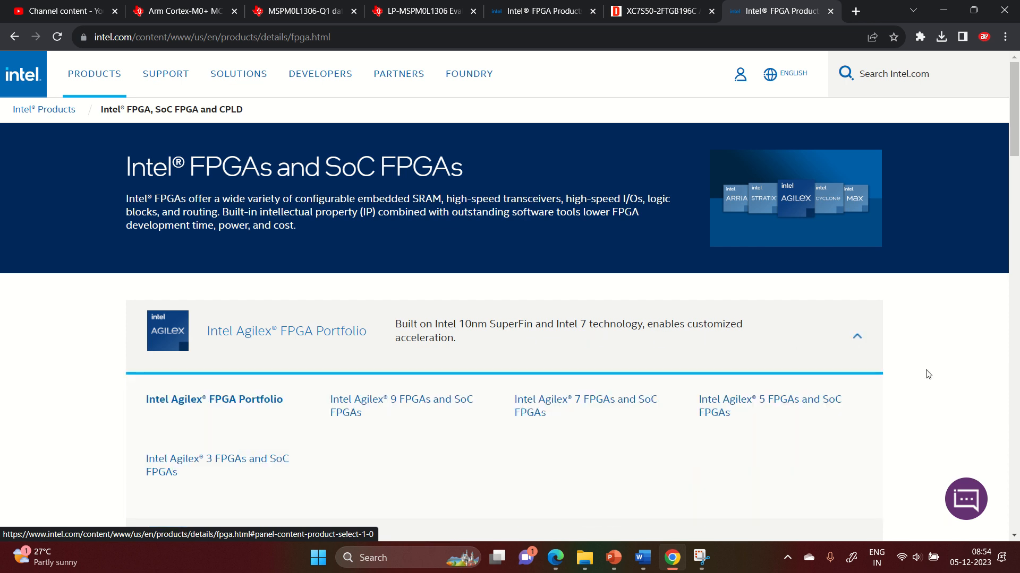
{"action": "scroll", "scroll_direction": "down", "scroll_amount": 3}
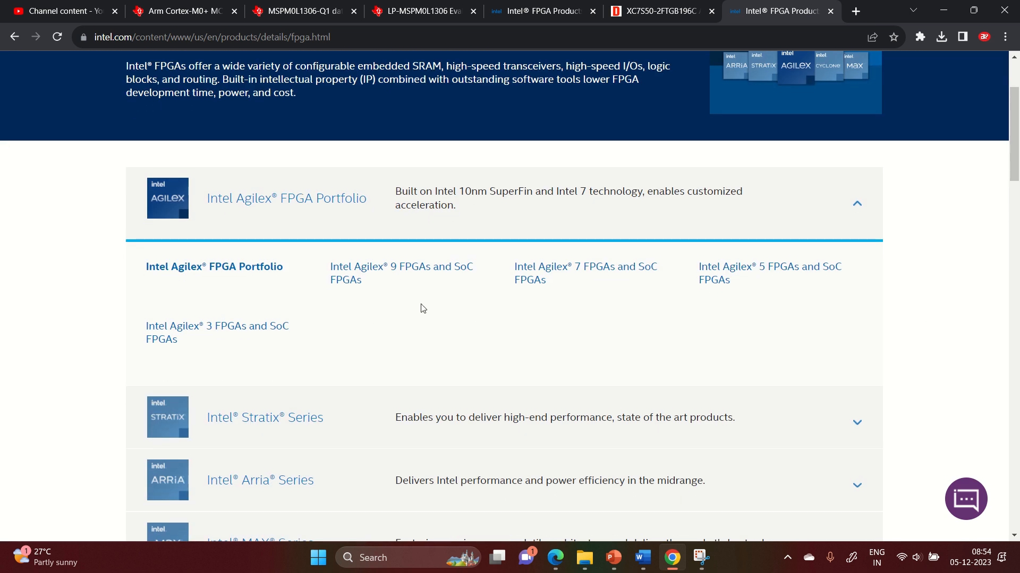
{"action": "mouse_move", "coordinate": [373, 289]}
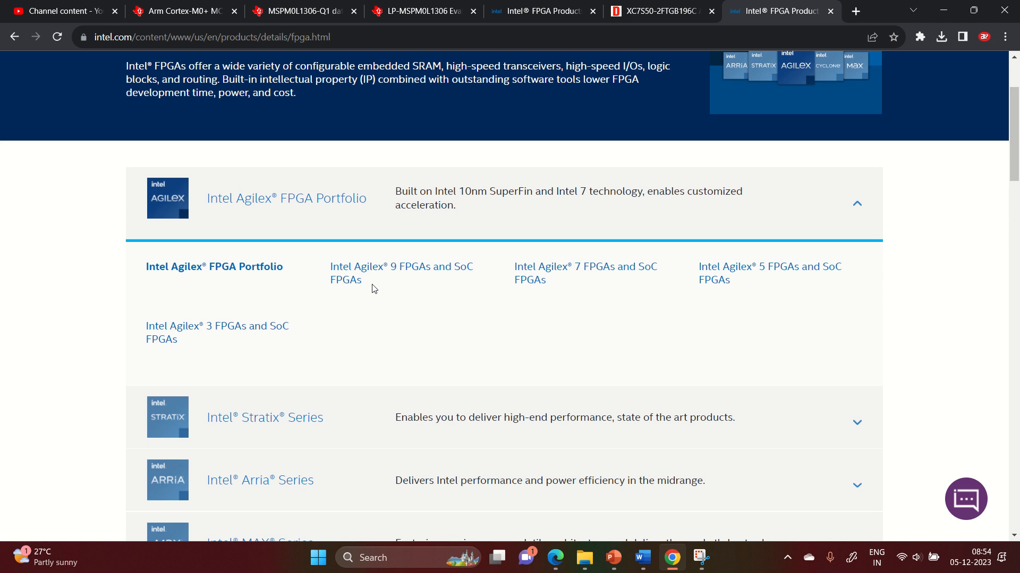
{"action": "mouse_move", "coordinate": [387, 289]}
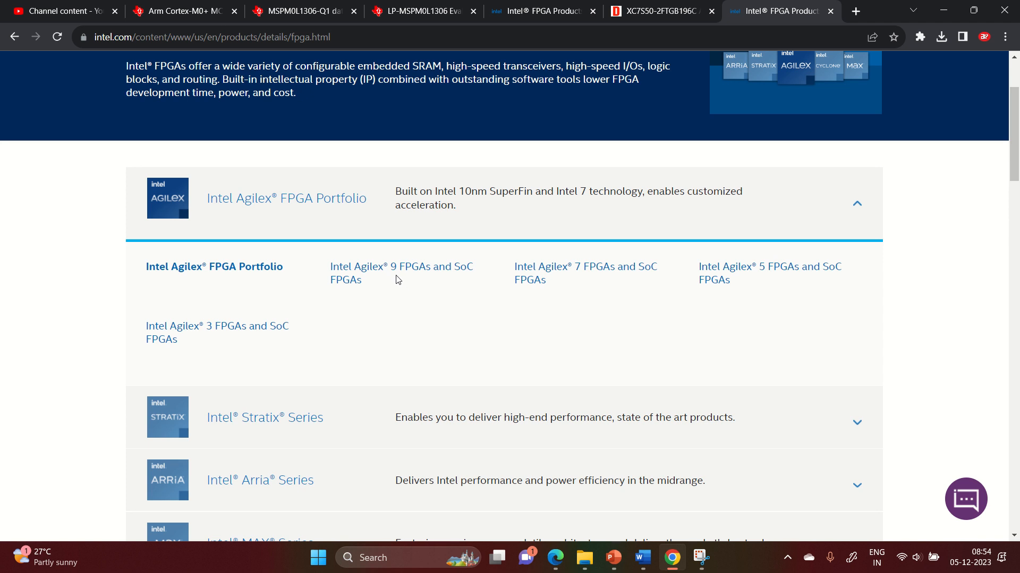
{"action": "mouse_move", "coordinate": [774, 296]}
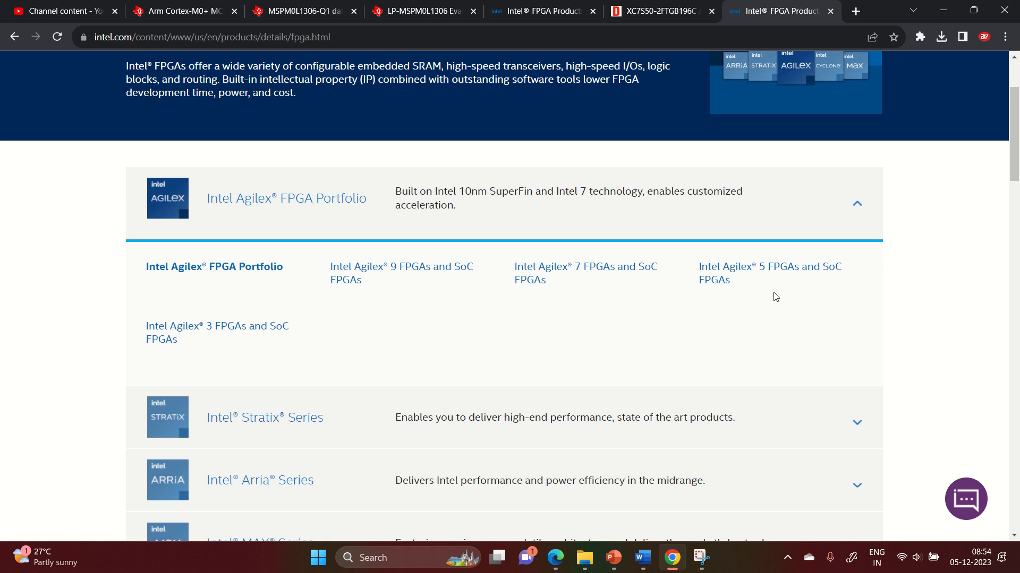
{"action": "mouse_move", "coordinate": [202, 345]}
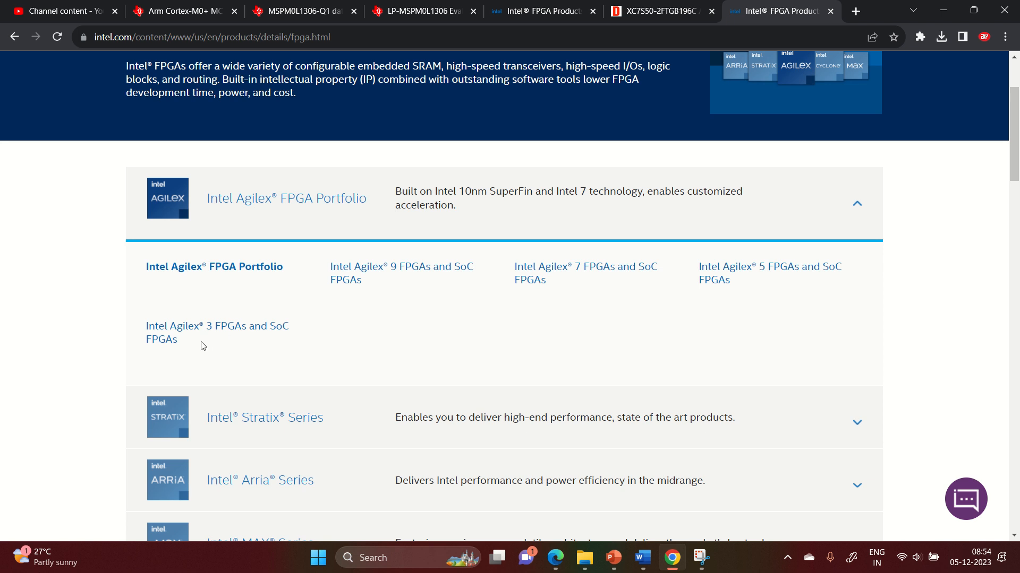
{"action": "mouse_move", "coordinate": [206, 340]}
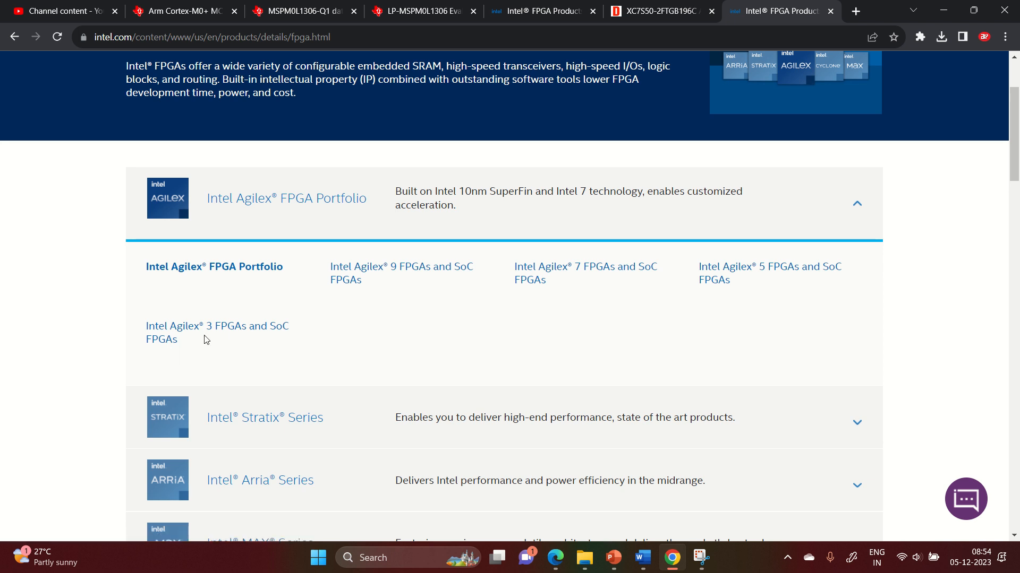
{"action": "mouse_move", "coordinate": [216, 343]}
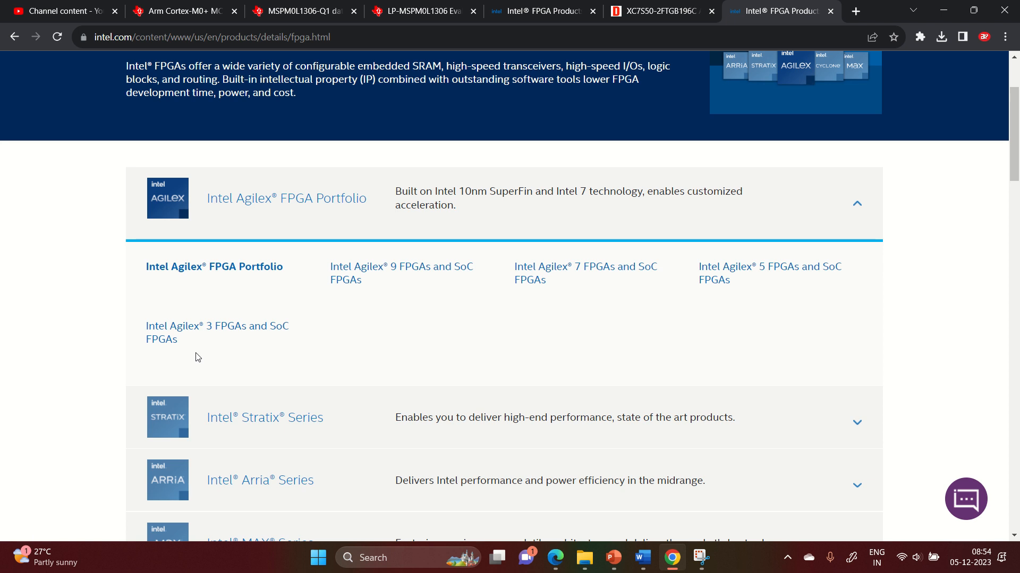
{"action": "mouse_move", "coordinate": [238, 339]}
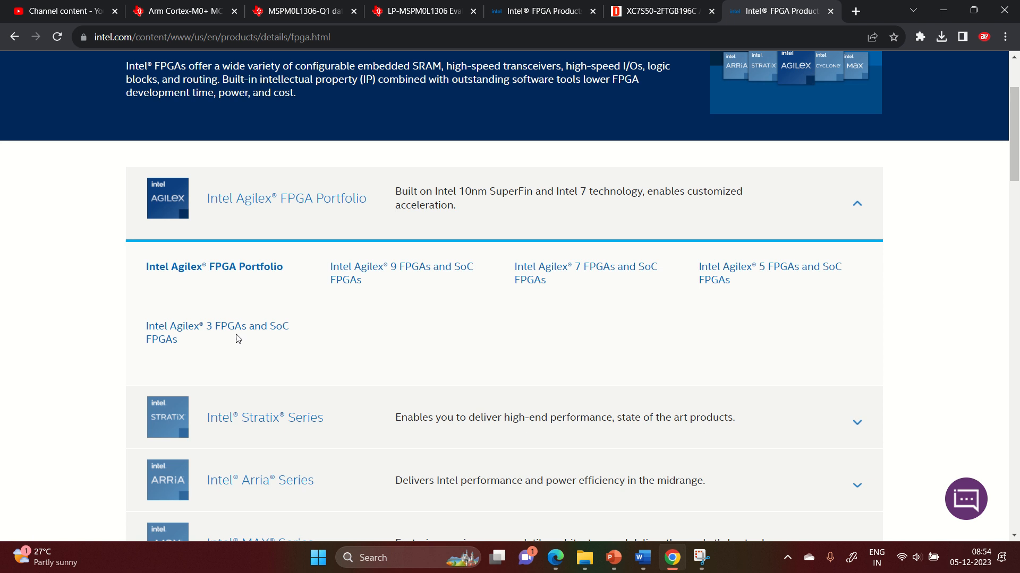
{"action": "mouse_move", "coordinate": [235, 342]}
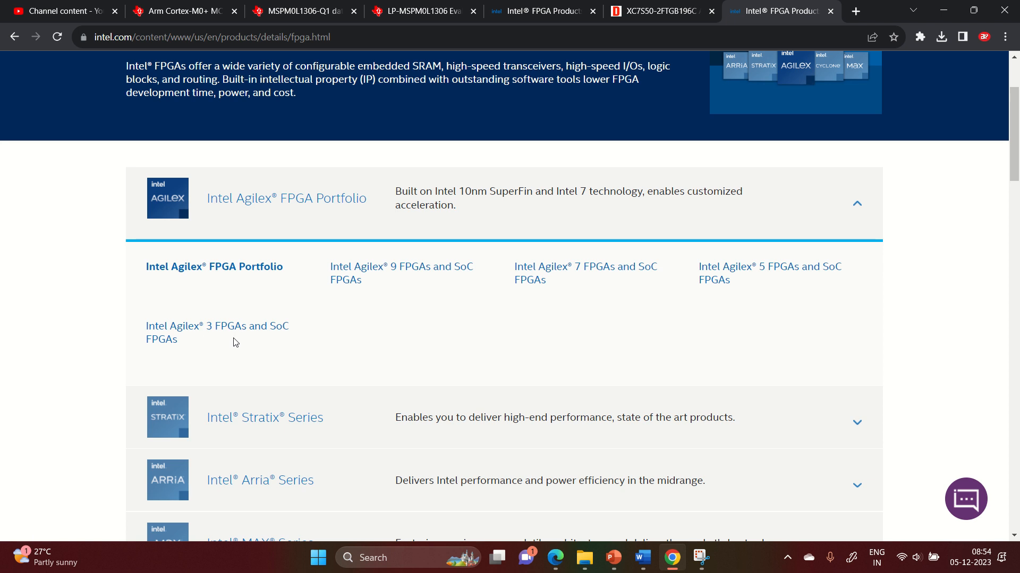
{"action": "mouse_move", "coordinate": [406, 266]}
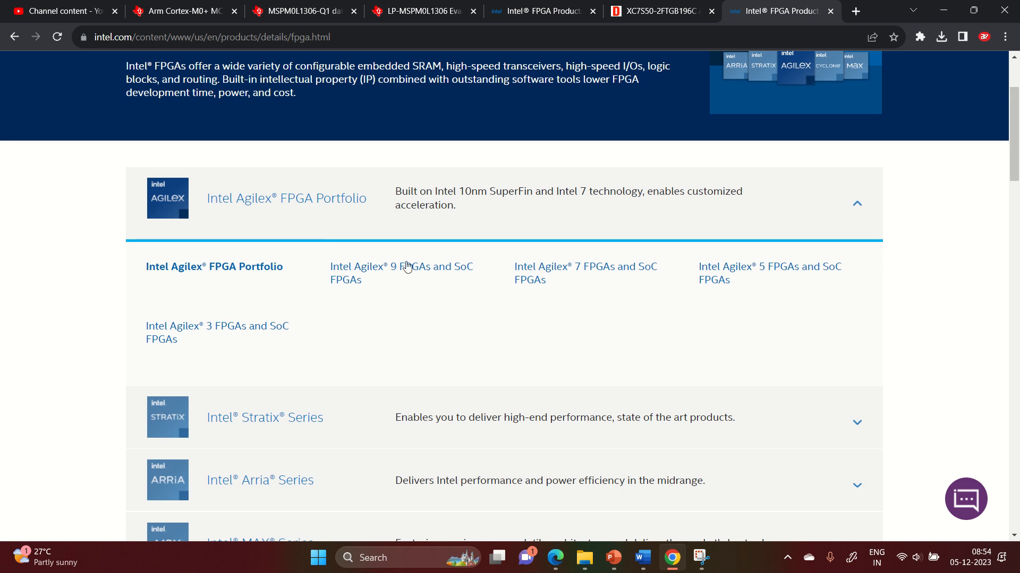
{"action": "mouse_move", "coordinate": [395, 287]}
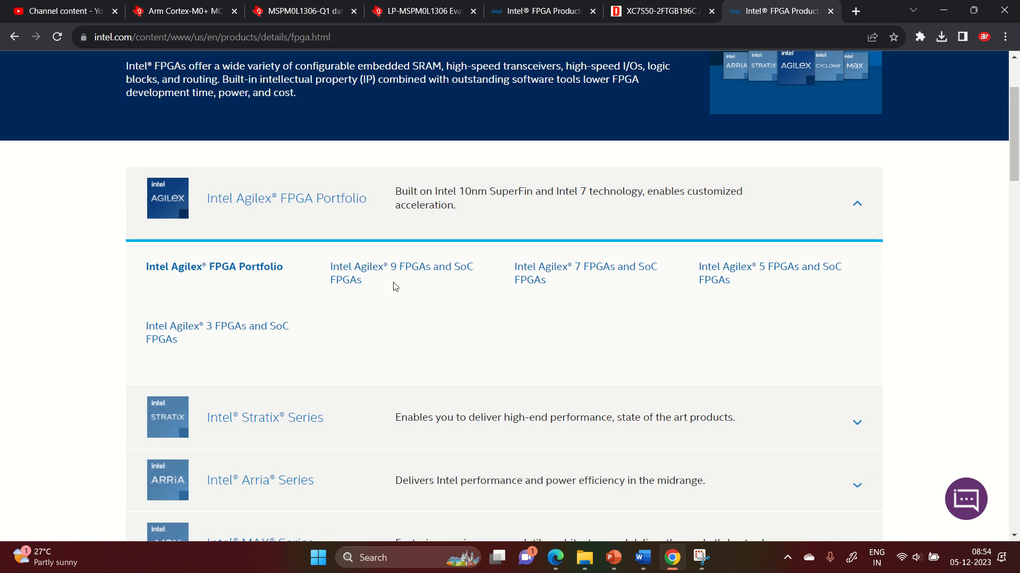
{"action": "mouse_move", "coordinate": [392, 289]}
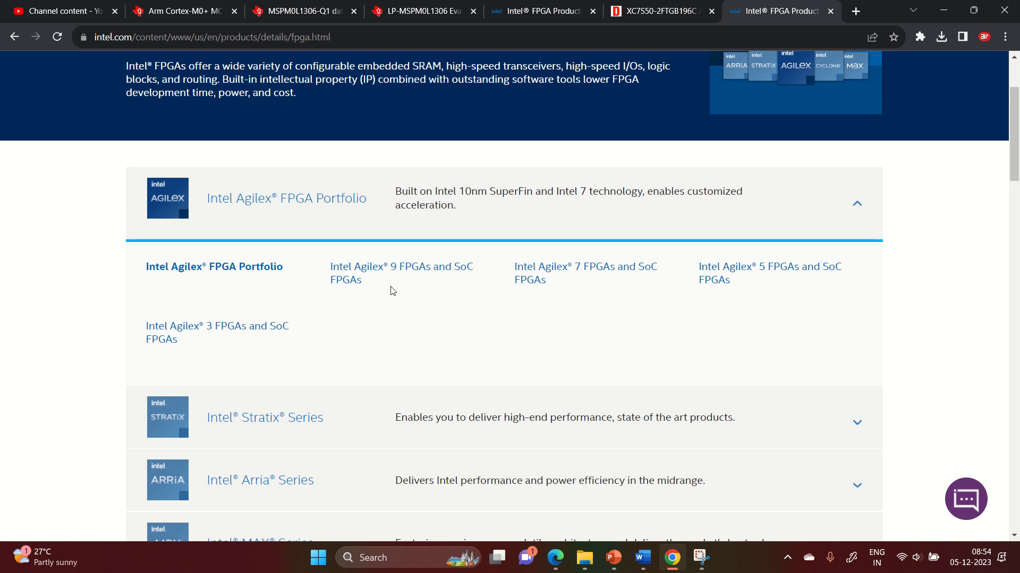
{"action": "mouse_move", "coordinate": [411, 291]}
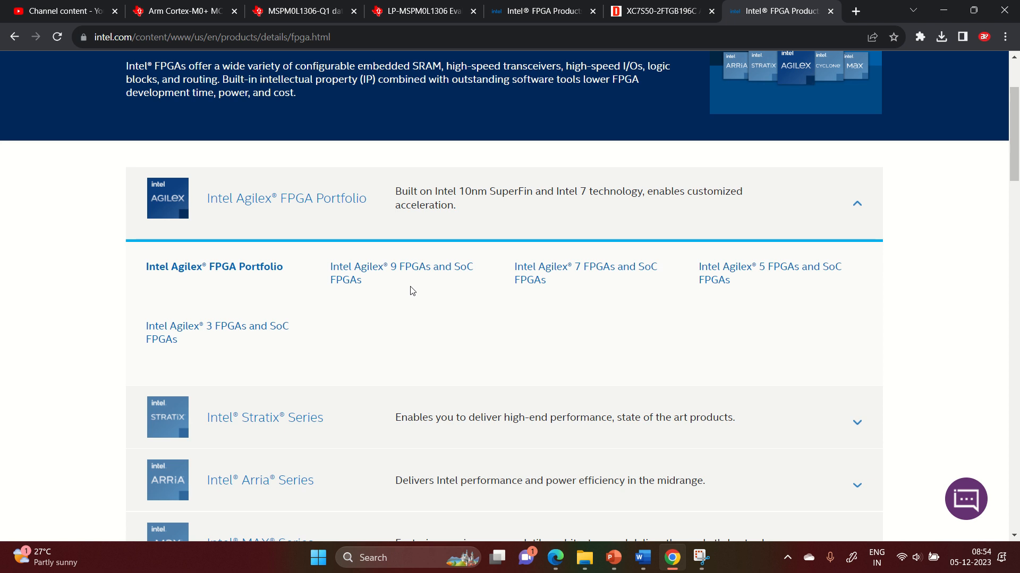
{"action": "mouse_move", "coordinate": [683, 326]}
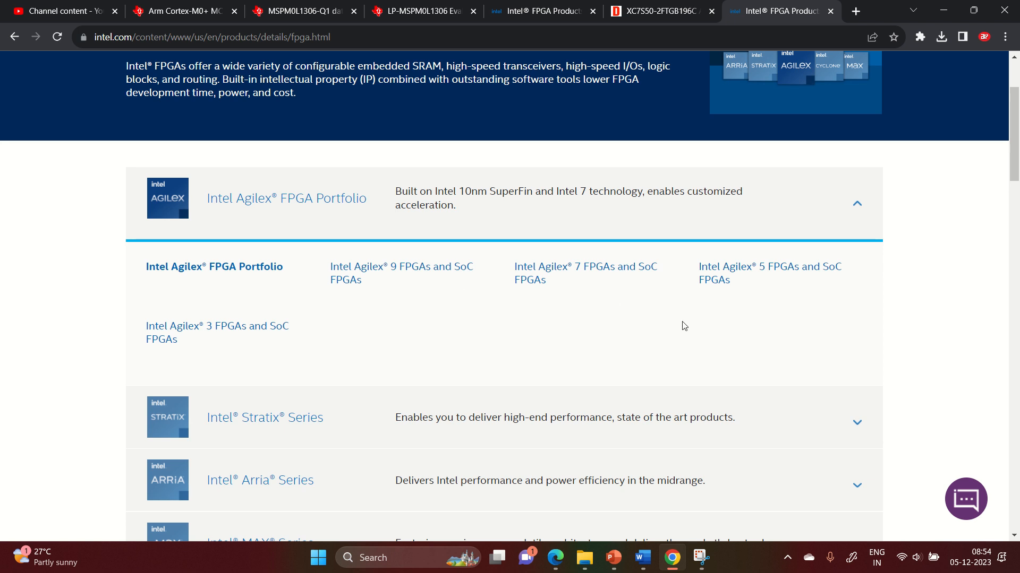
Expand the Stratix series, collapse Agilex, and expand the Arria series
{"action": "left_click", "coordinate": [856, 422]}
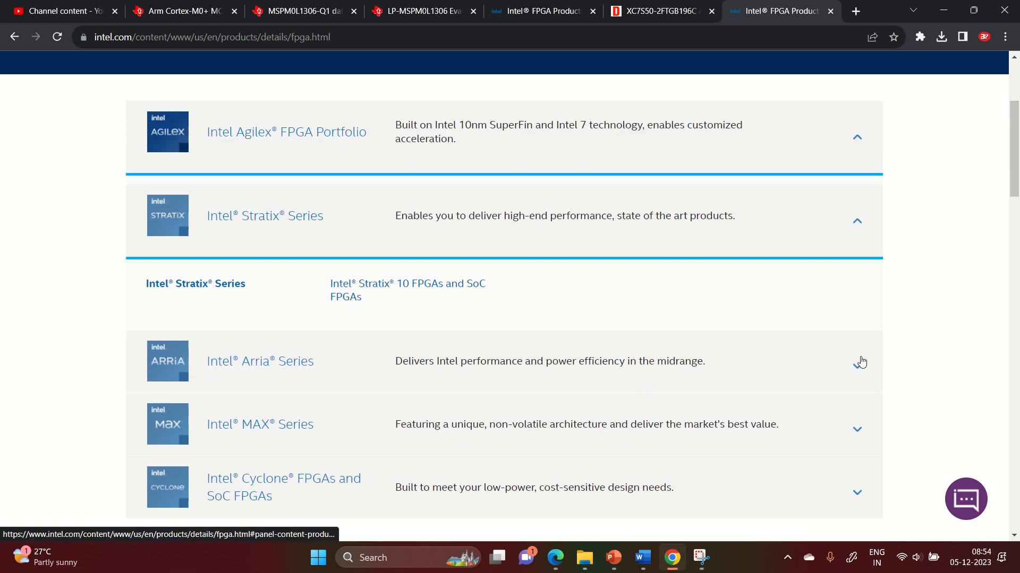
{"action": "left_click", "coordinate": [857, 136]}
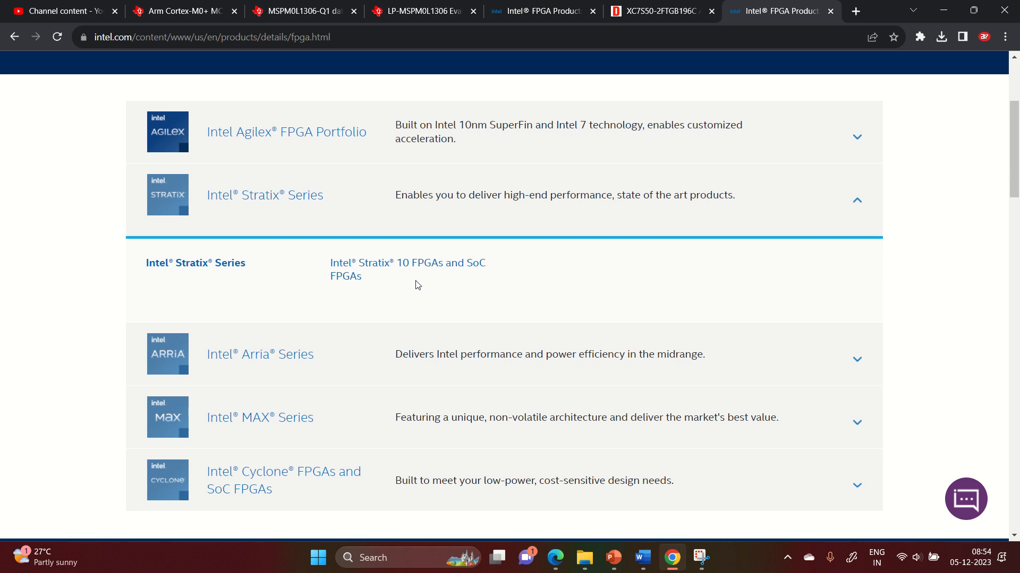
{"action": "scroll", "scroll_direction": "down", "scroll_amount": 3}
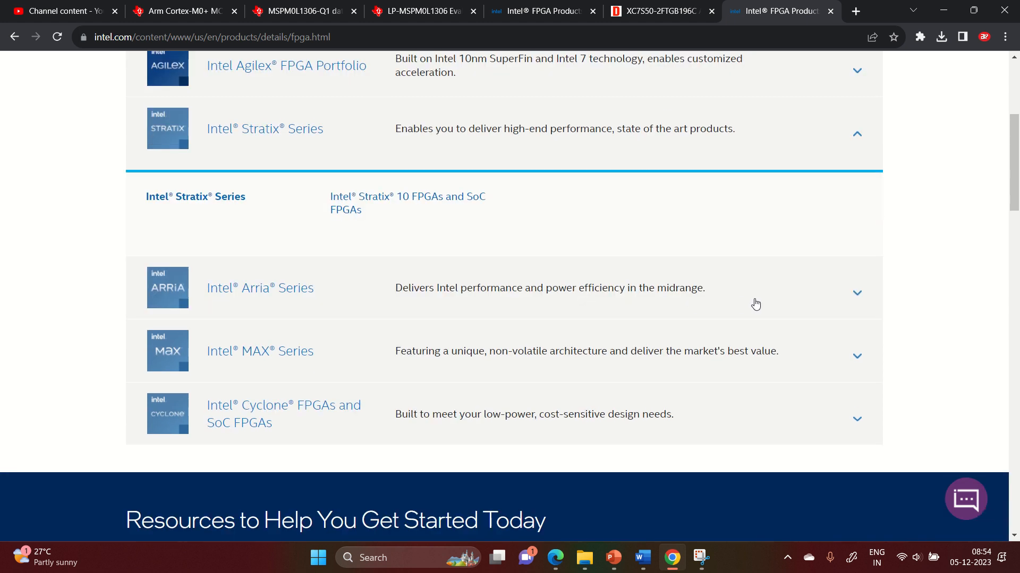
{"action": "left_click", "coordinate": [260, 288]}
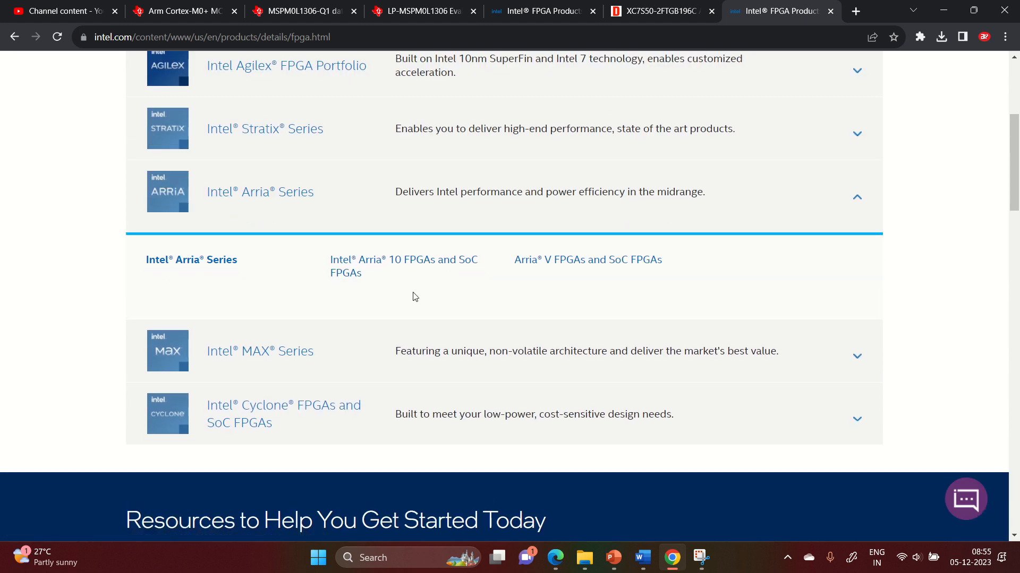
{"action": "mouse_move", "coordinate": [583, 277]}
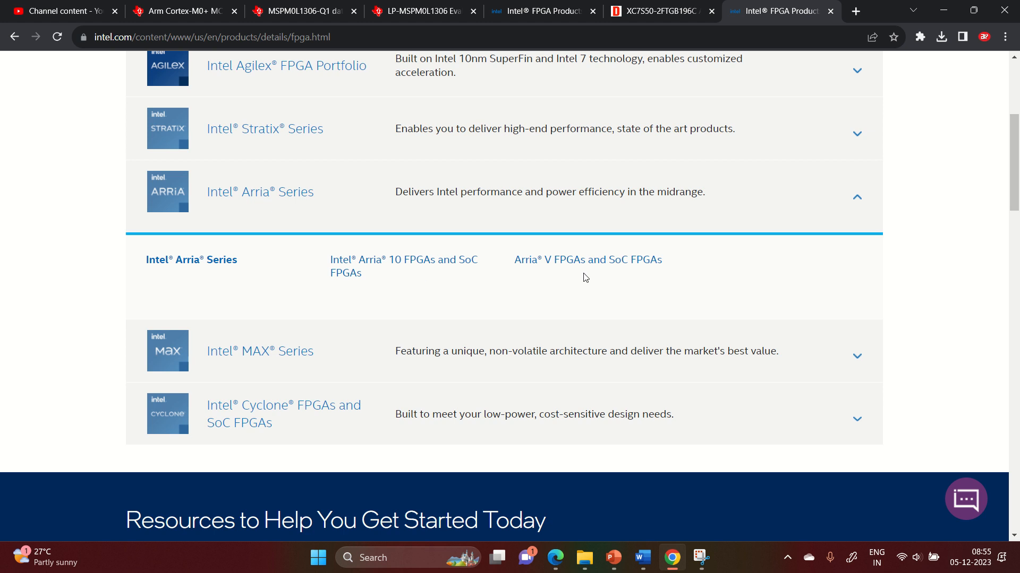
Expand the MAX series, then the Cyclone series listing Cyclone 10, V and IV
{"action": "scroll", "scroll_direction": "down", "scroll_amount": 3}
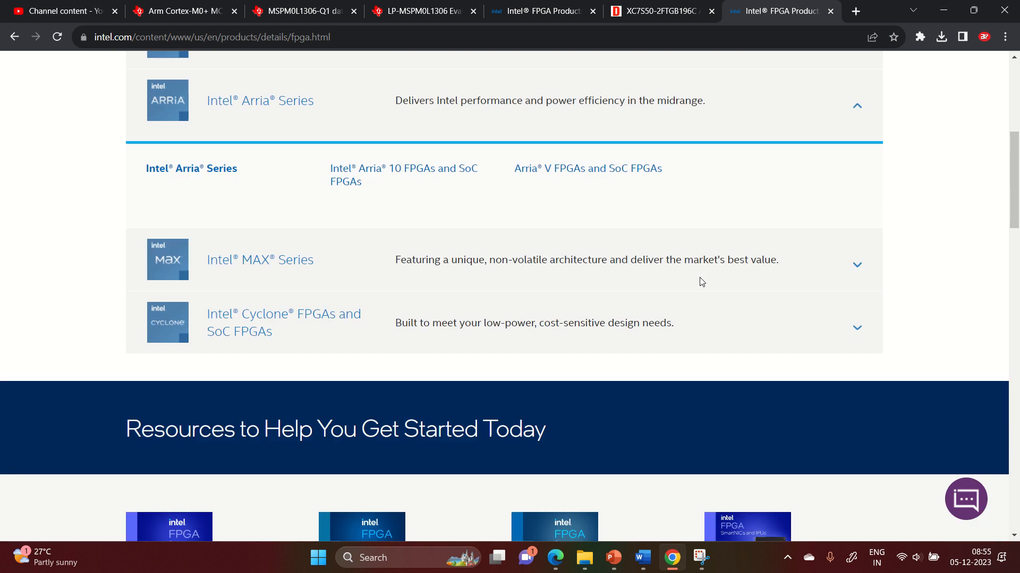
{"action": "scroll", "scroll_direction": "down", "scroll_amount": 3}
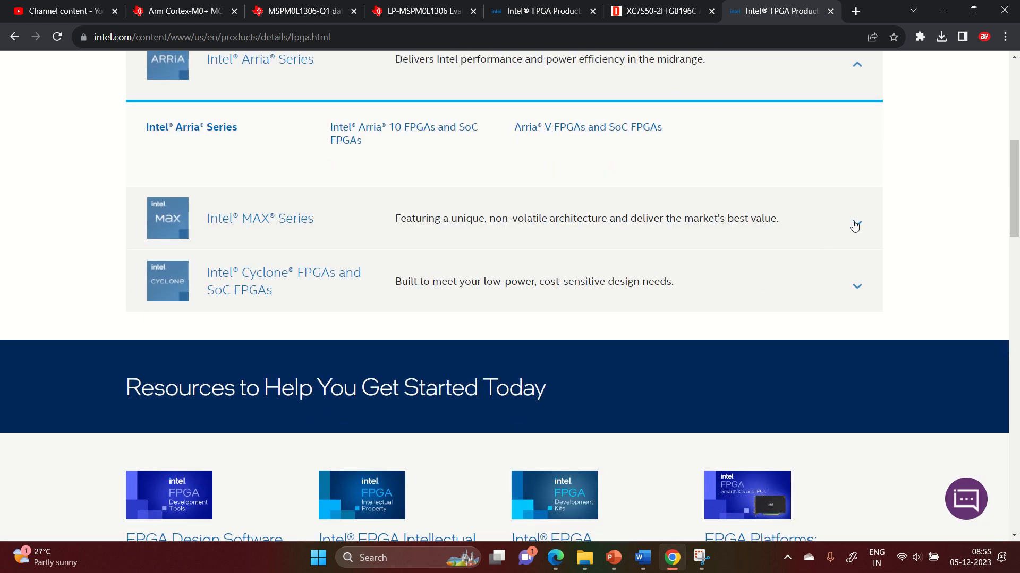
{"action": "left_click", "coordinate": [856, 226]}
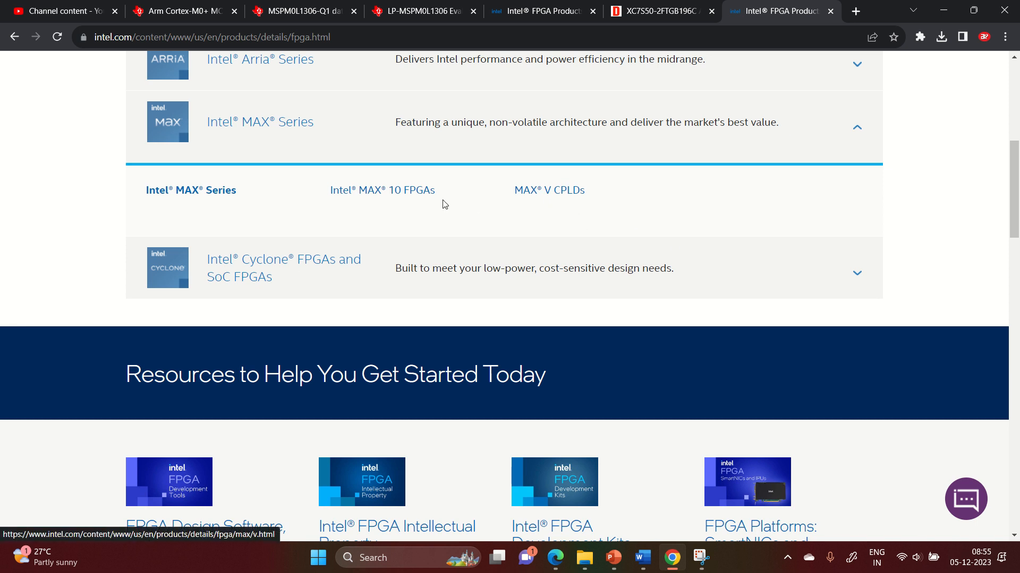
{"action": "mouse_move", "coordinate": [853, 284]}
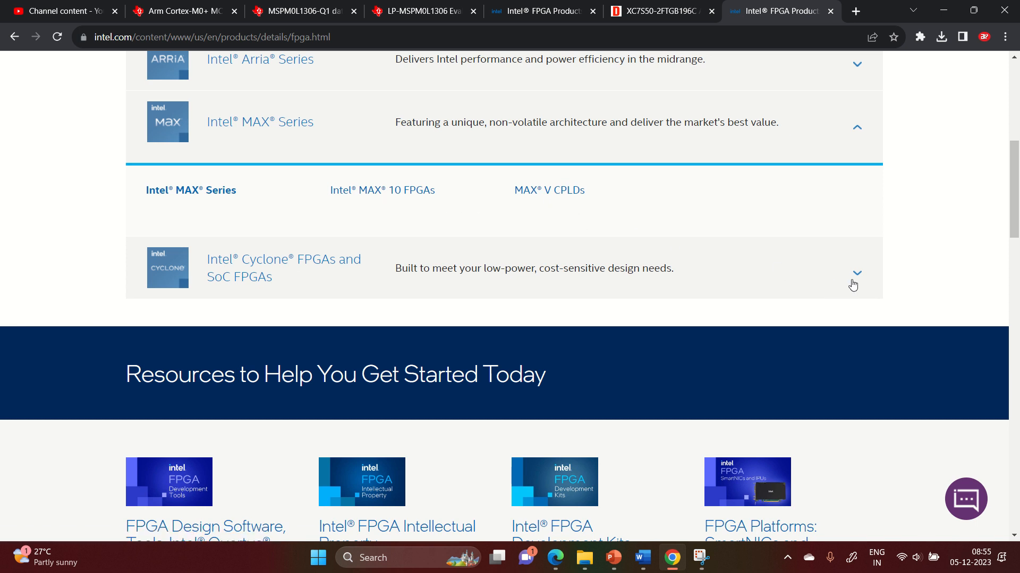
{"action": "left_click", "coordinate": [855, 272]}
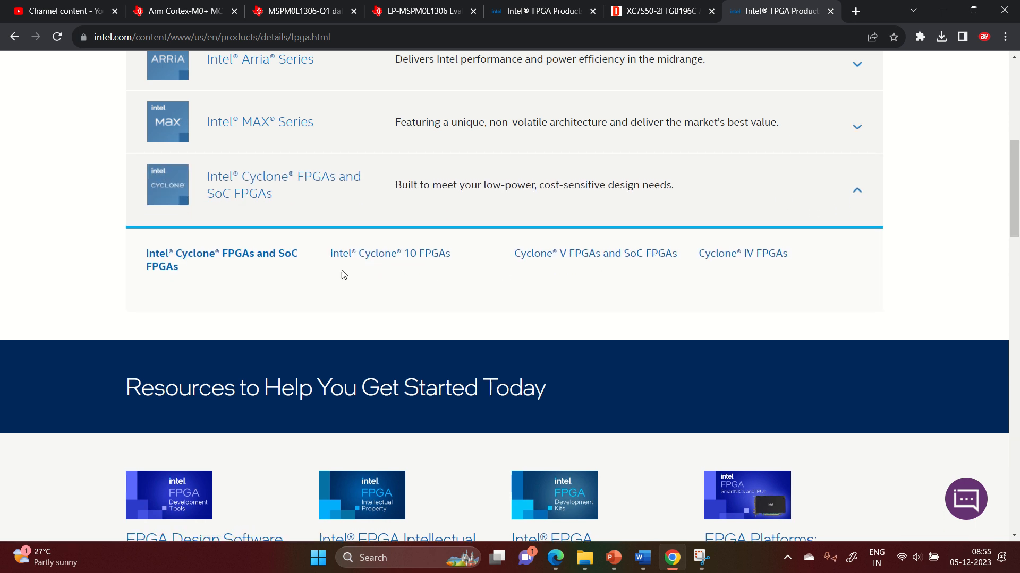
{"action": "mouse_move", "coordinate": [475, 272]}
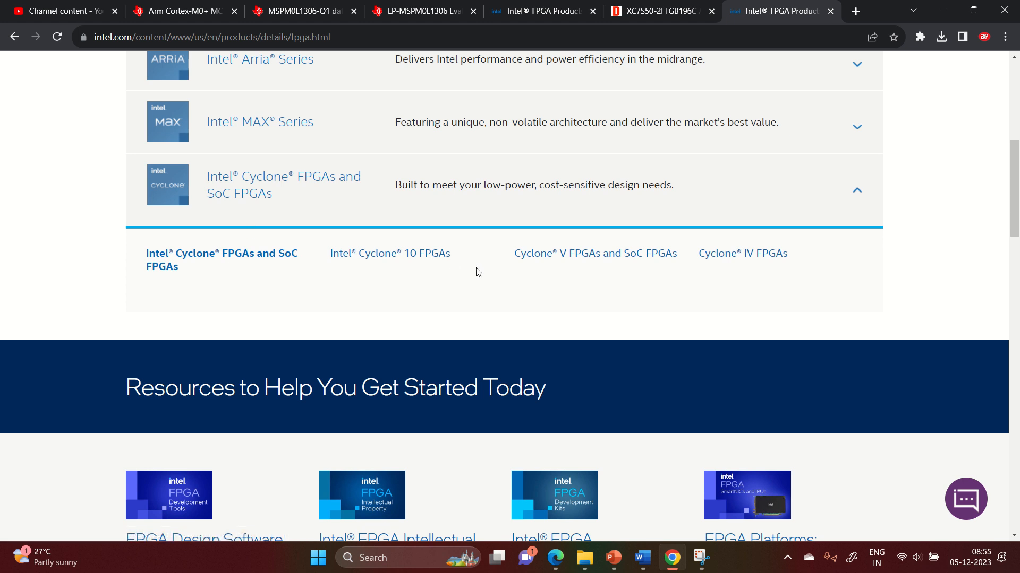
{"action": "scroll", "scroll_direction": "up", "scroll_amount": 3}
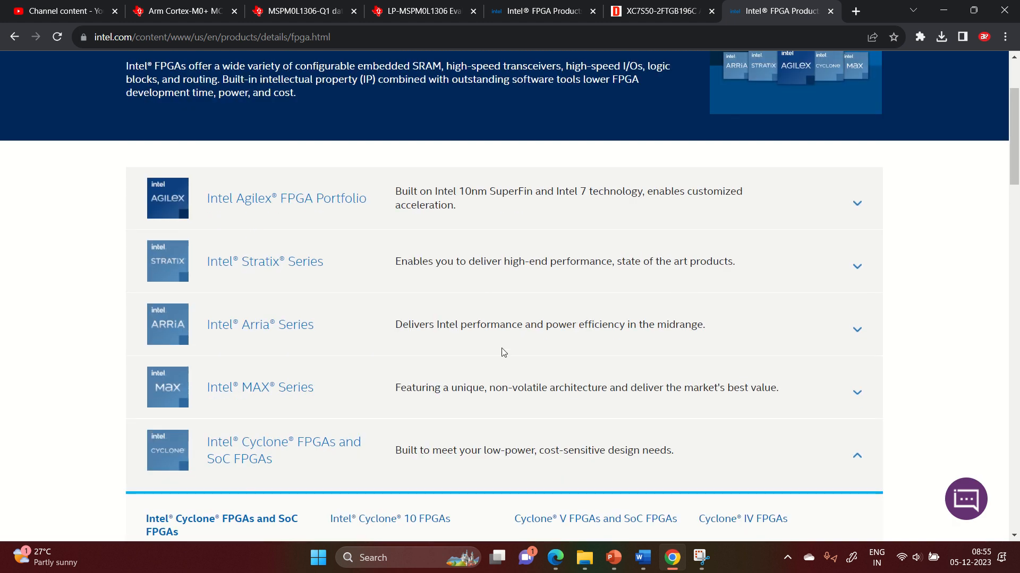
{"action": "scroll", "scroll_direction": "down", "scroll_amount": 3}
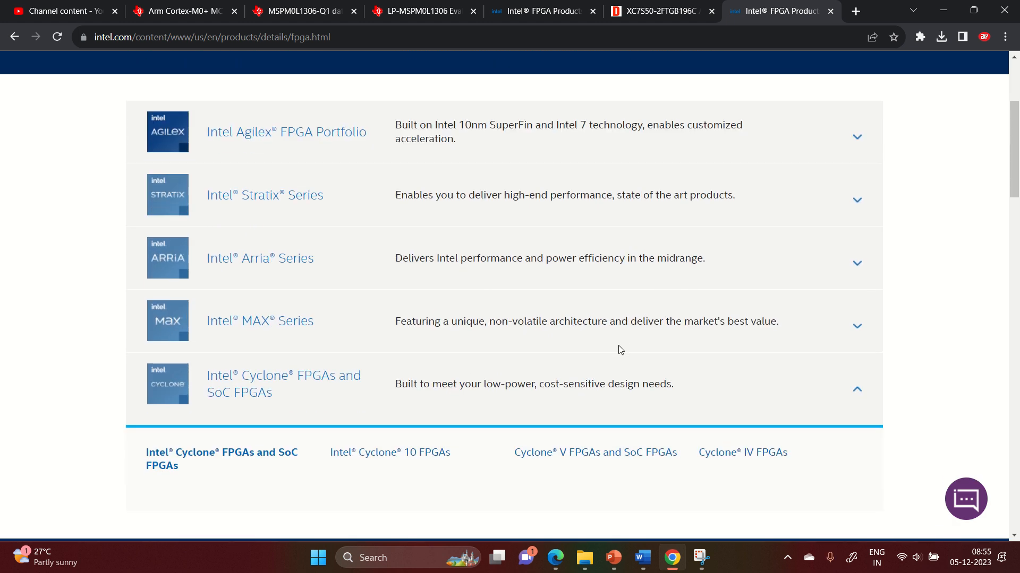
{"action": "mouse_move", "coordinate": [385, 266]}
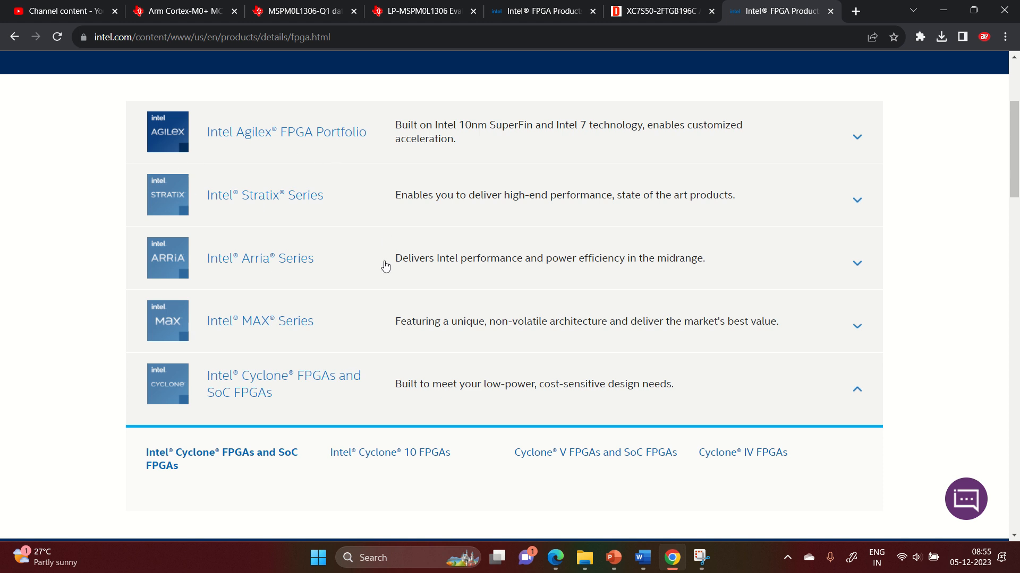
{"action": "mouse_move", "coordinate": [463, 334]}
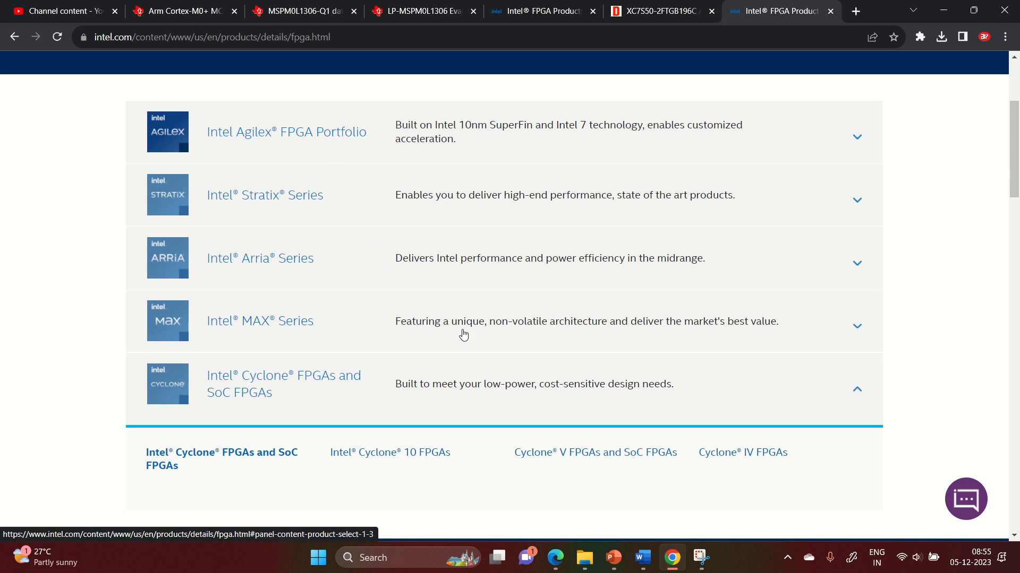
{"action": "mouse_move", "coordinate": [367, 332]}
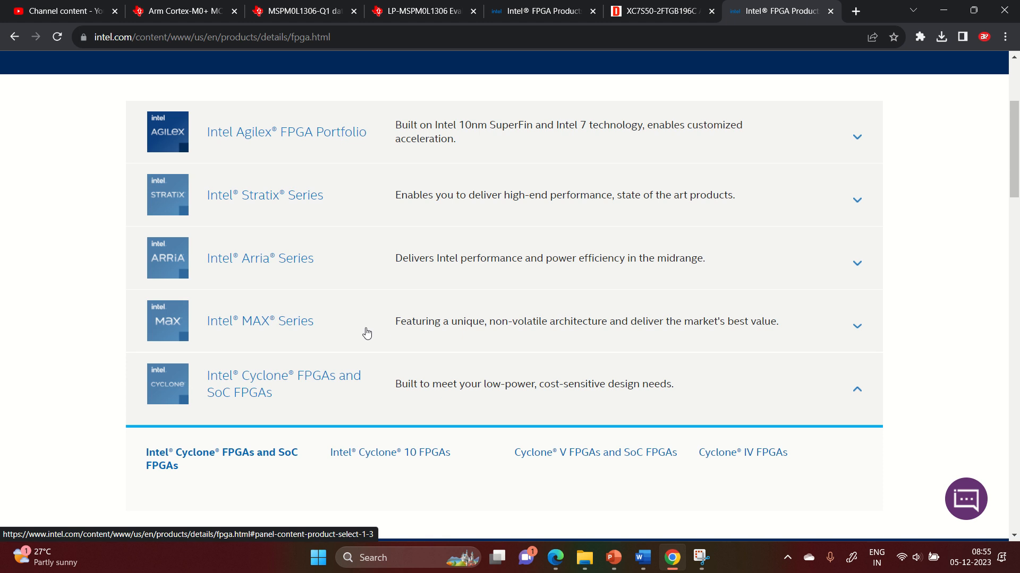
{"action": "mouse_move", "coordinate": [290, 174]}
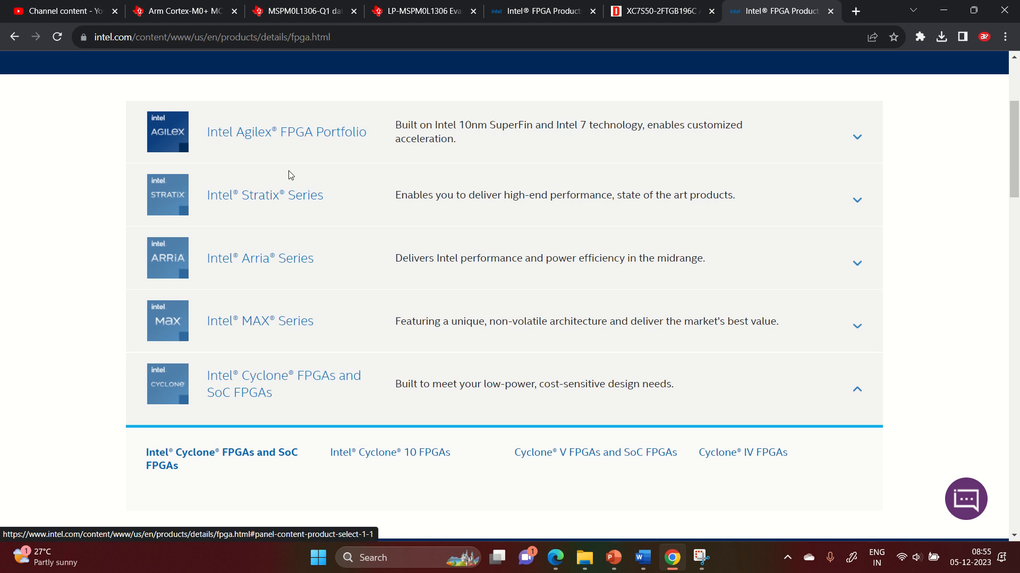
{"action": "mouse_move", "coordinate": [693, 515]}
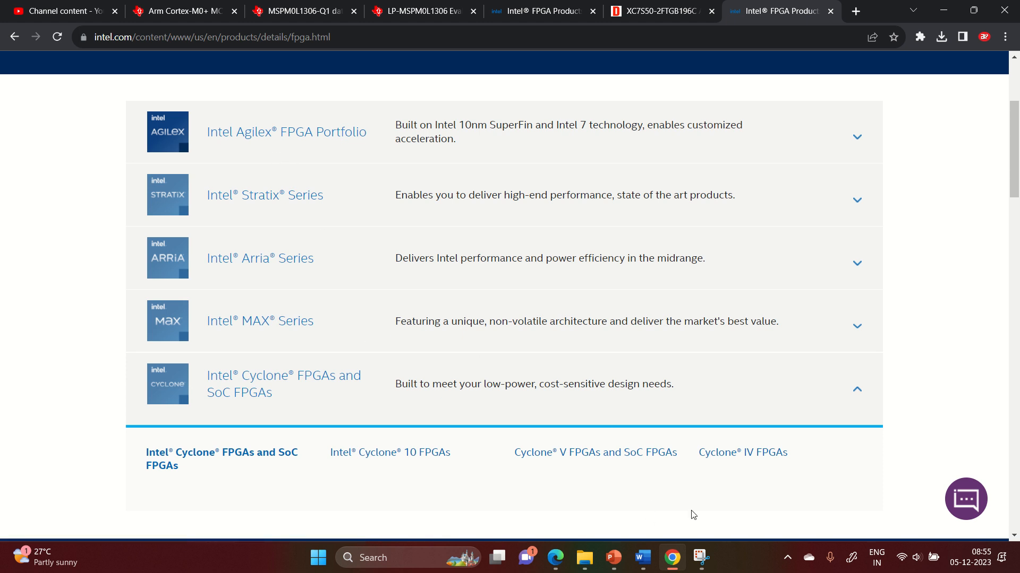
{"action": "left_click", "coordinate": [612, 557]}
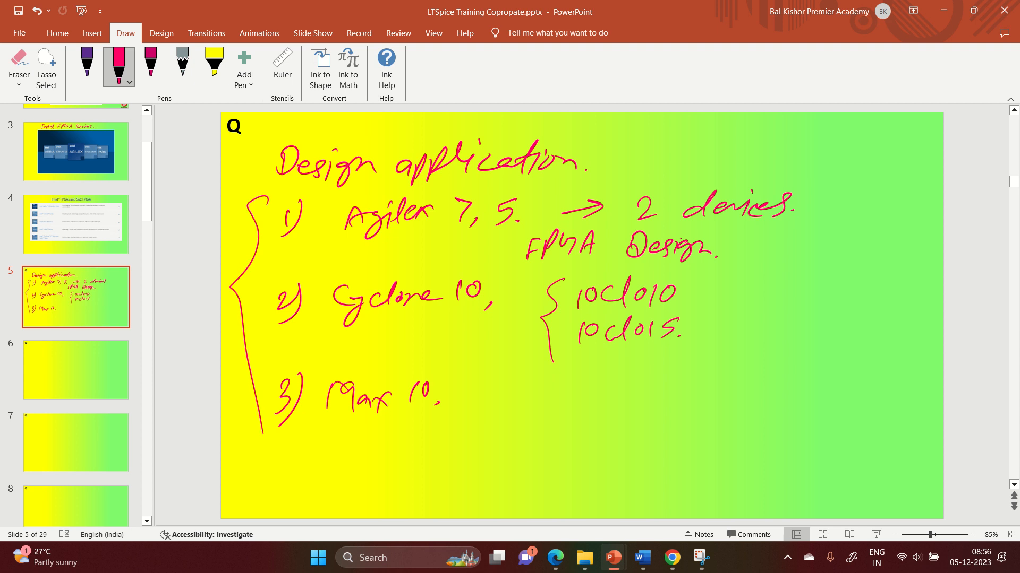
{"action": "mouse_move", "coordinate": [395, 227]}
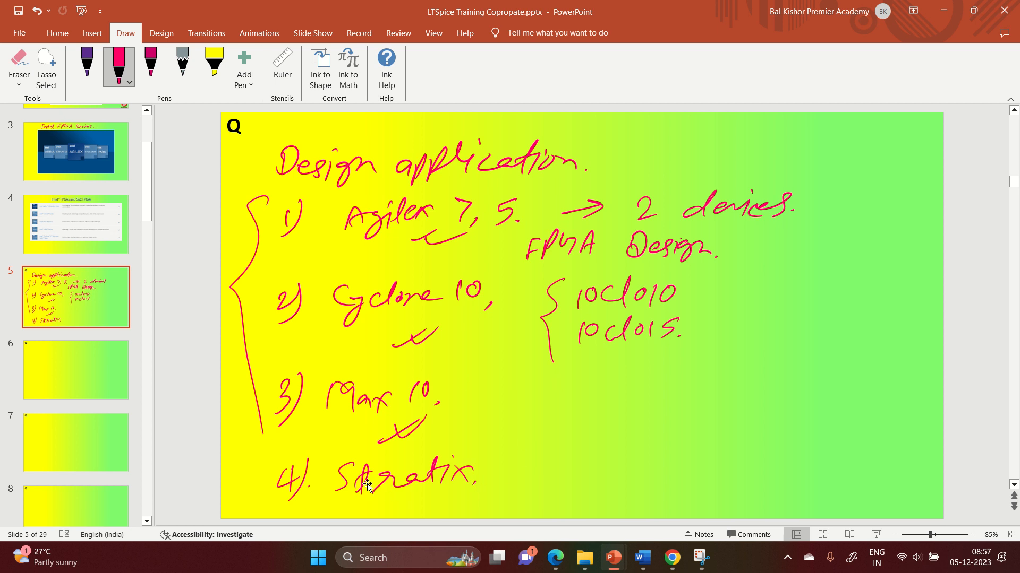
{"action": "mouse_move", "coordinate": [407, 489]}
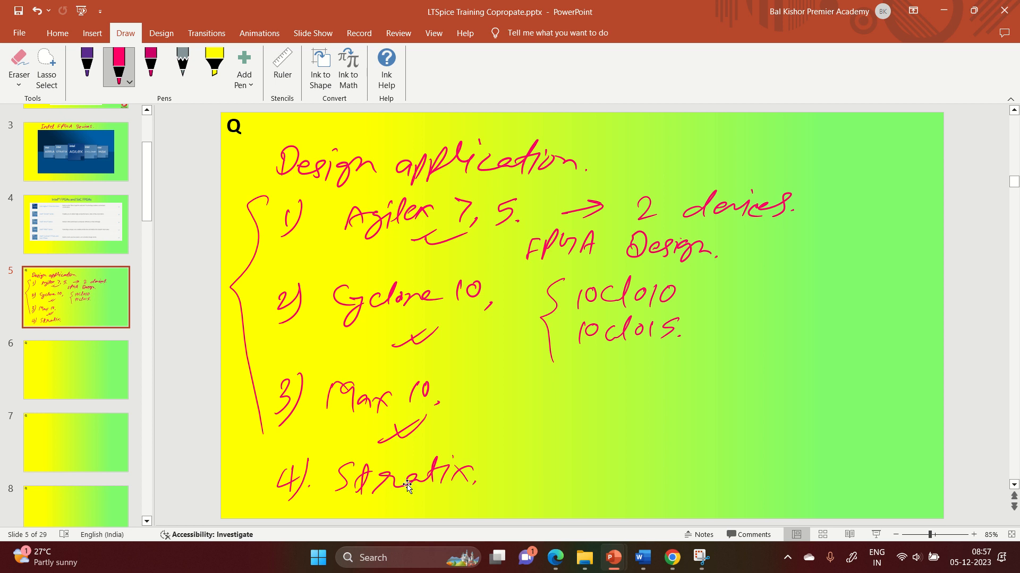
{"action": "mouse_move", "coordinate": [544, 482]}
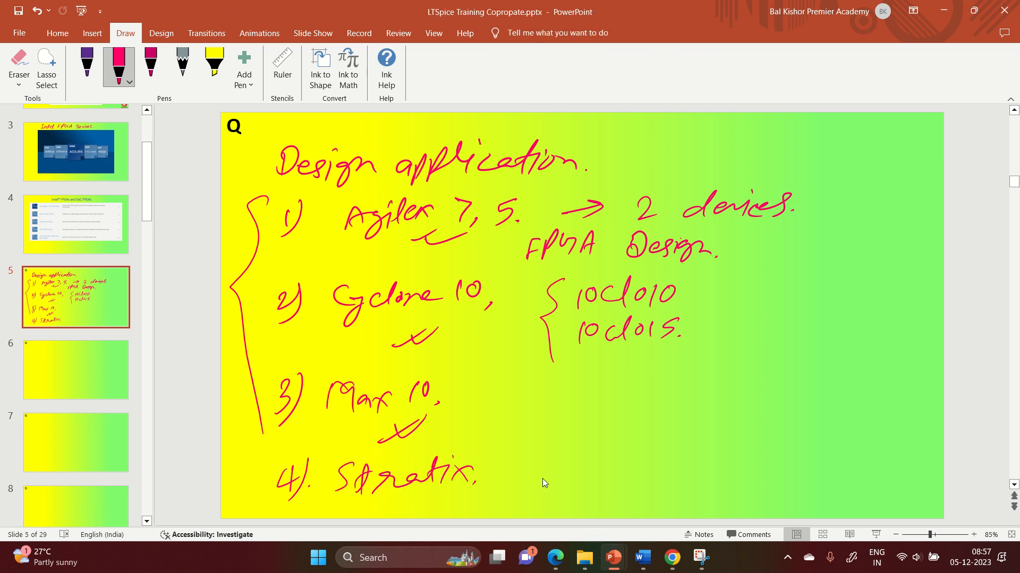
{"action": "mouse_move", "coordinate": [76, 224]}
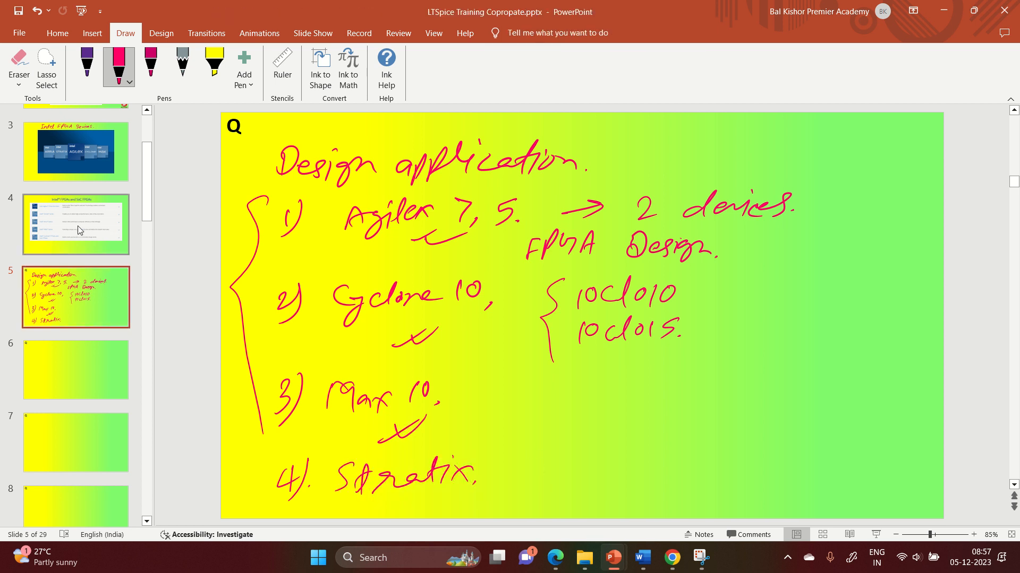
Return to slide 4 with the Intel FPGAs and SoC FPGAs series list
{"action": "left_click", "coordinate": [75, 224]}
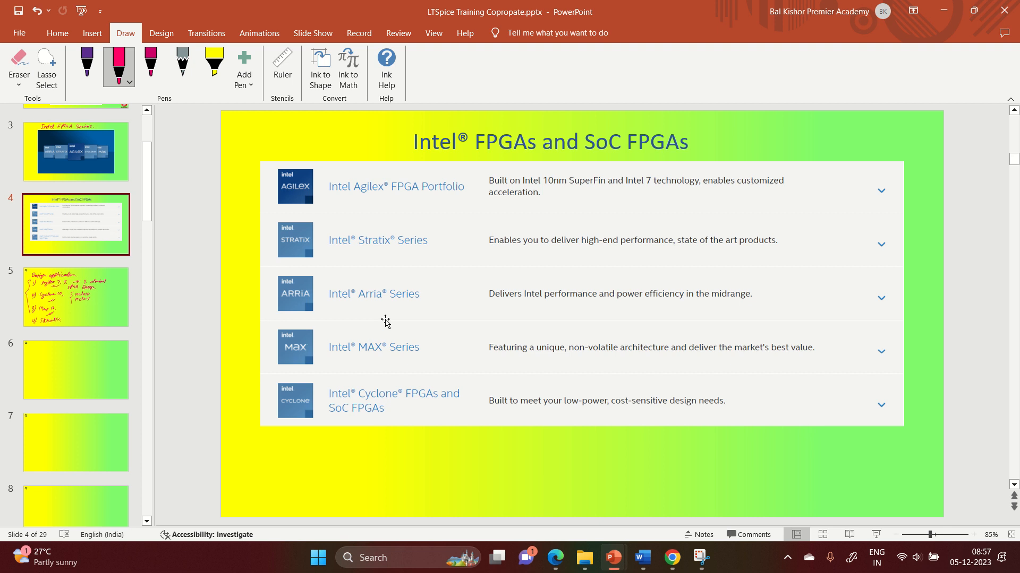
{"action": "mouse_move", "coordinate": [596, 223]}
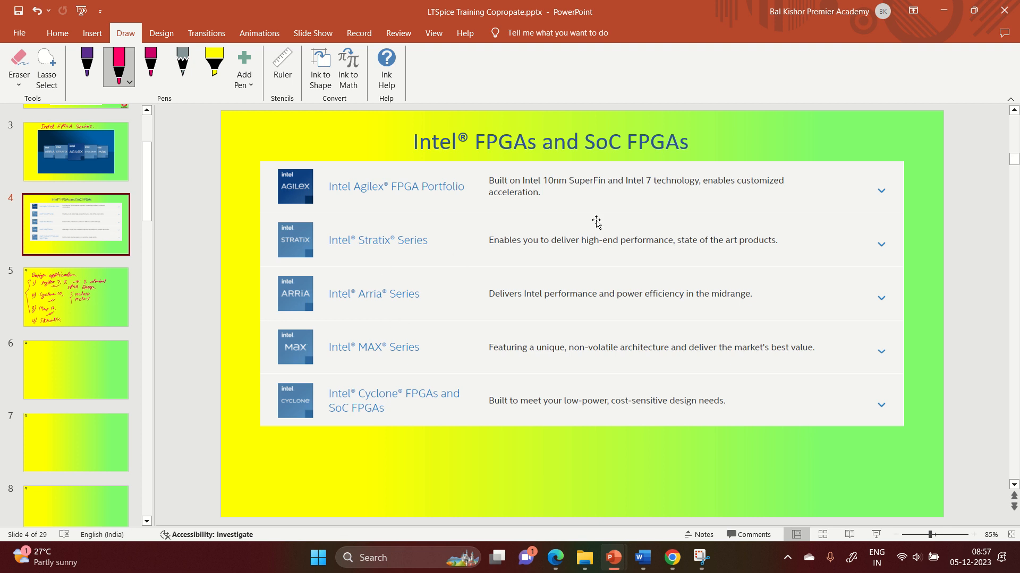
{"action": "mouse_move", "coordinate": [483, 310]}
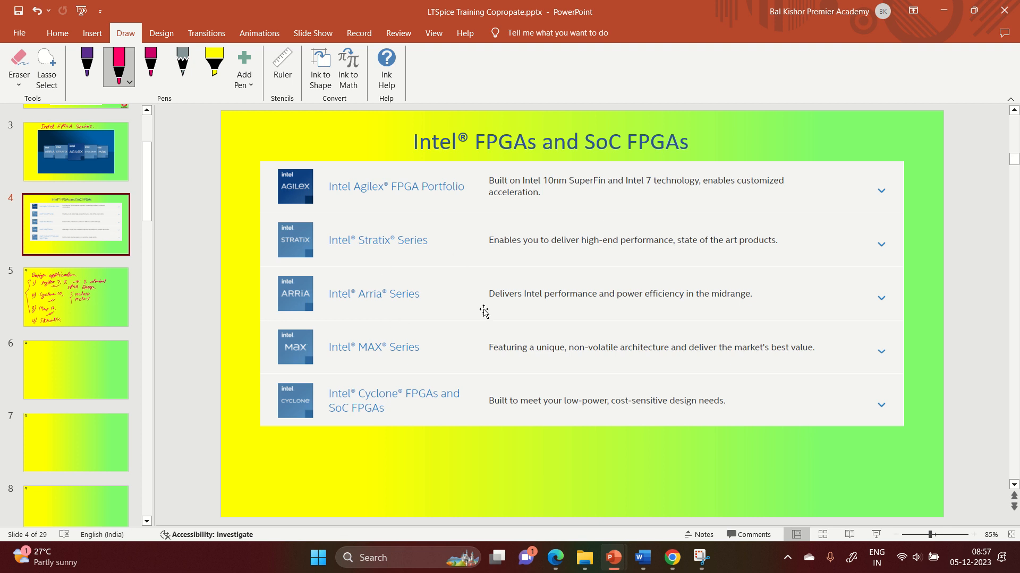